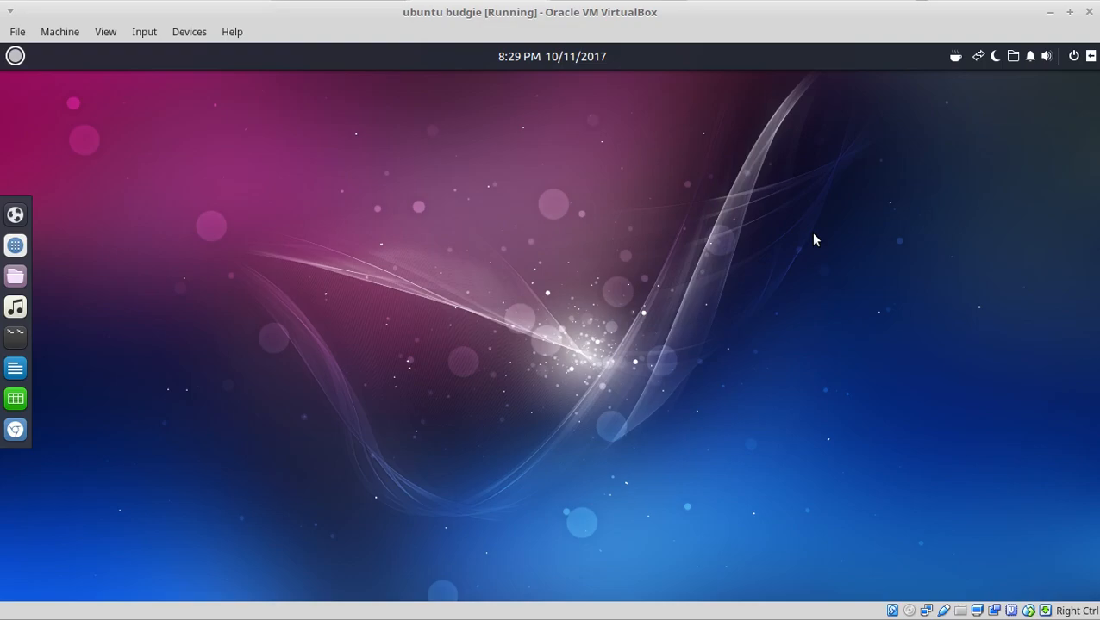
pyautogui.moveTo(679, 57)
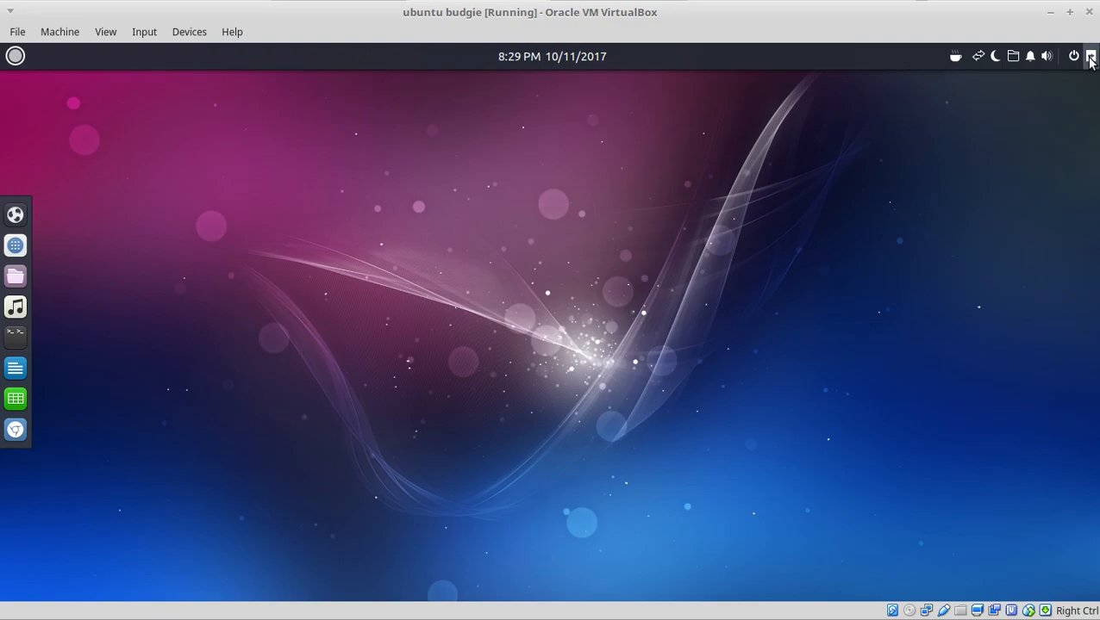
# Open the Raven side panel and switch to its Notifications view, showing no unread notifications.
pyautogui.click(1091, 56)
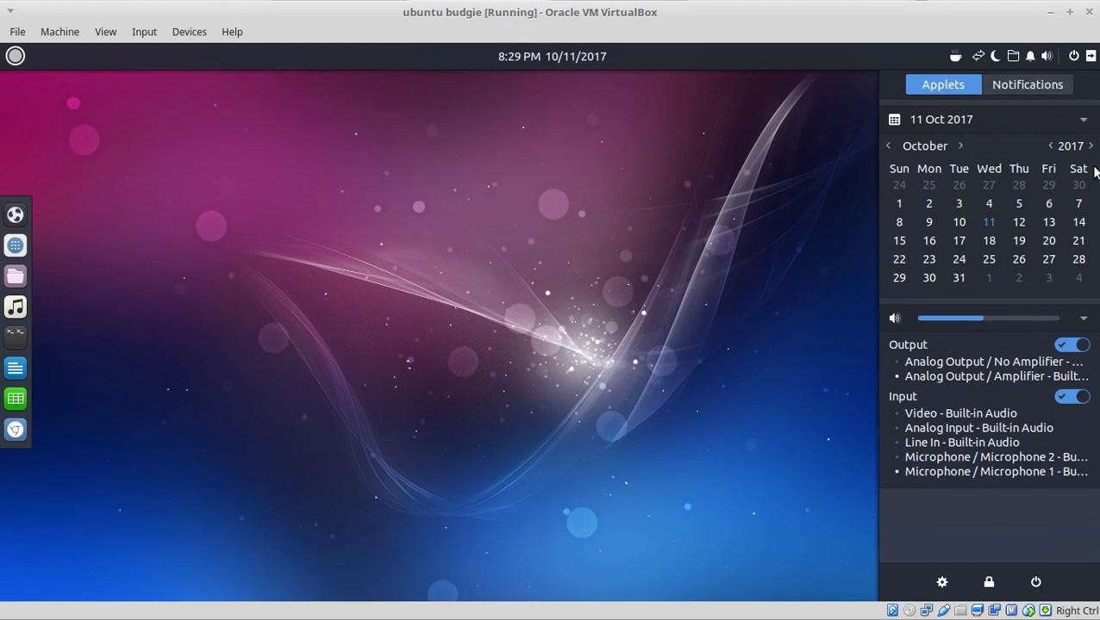
pyautogui.moveTo(1079, 298)
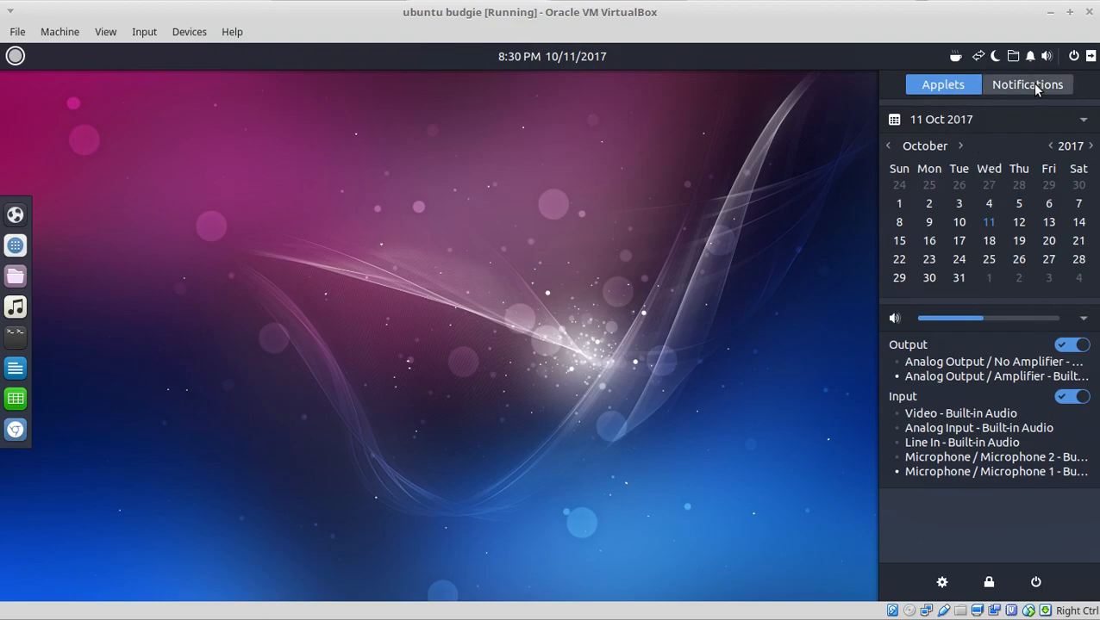
pyautogui.click(1027, 85)
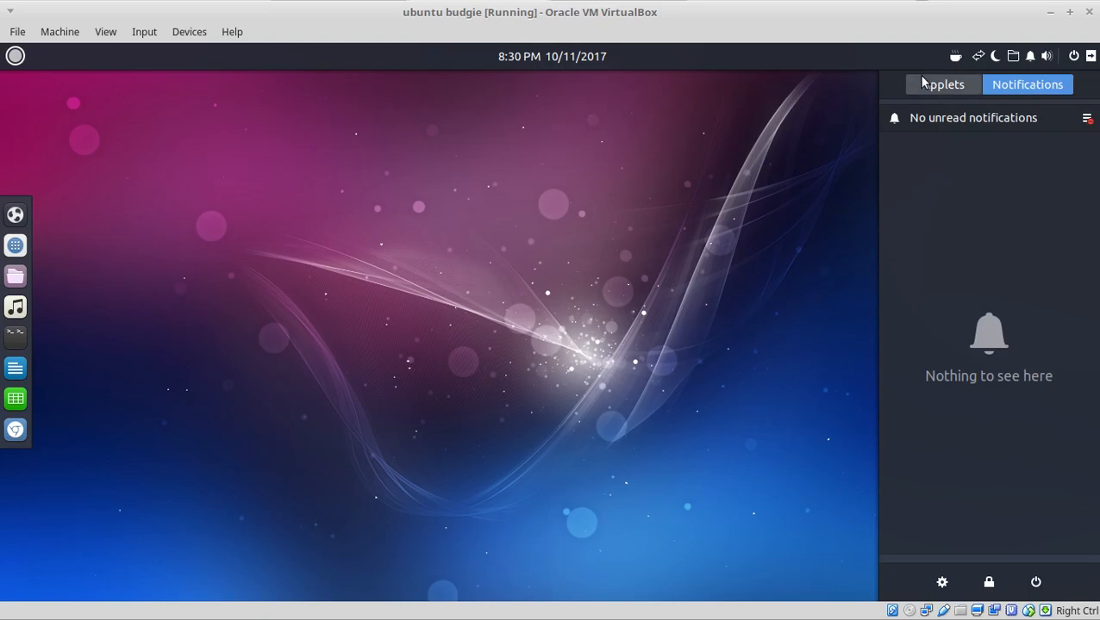
# Open Budgie Desktop Settings and browse Desktop, Fonts, Windows, then the Top Panel applets.
pyautogui.click(941, 83)
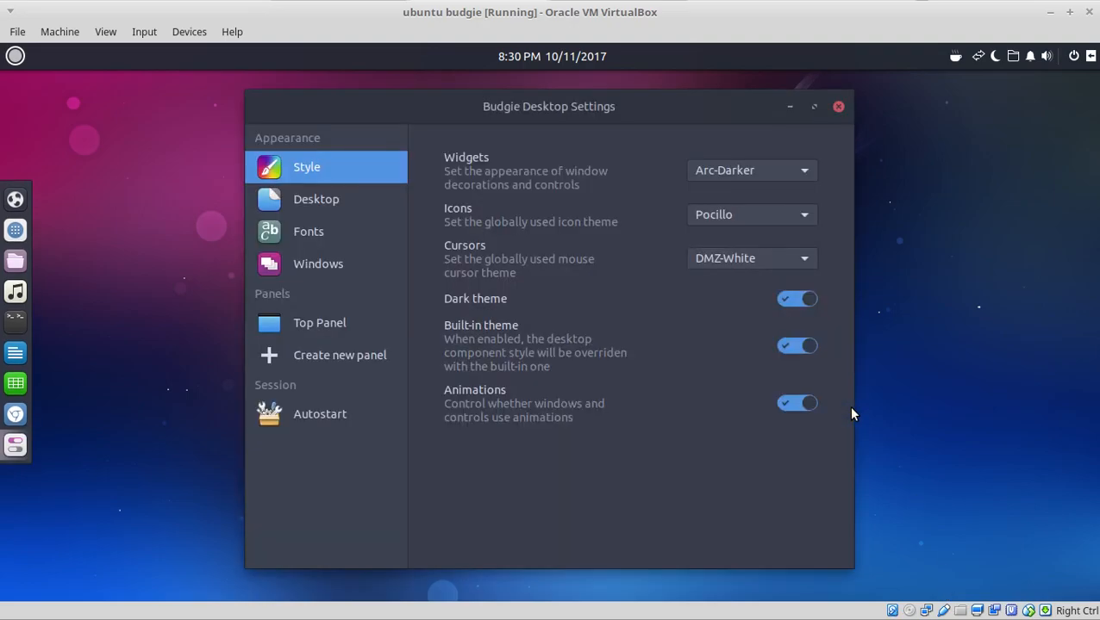
pyautogui.moveTo(315, 166)
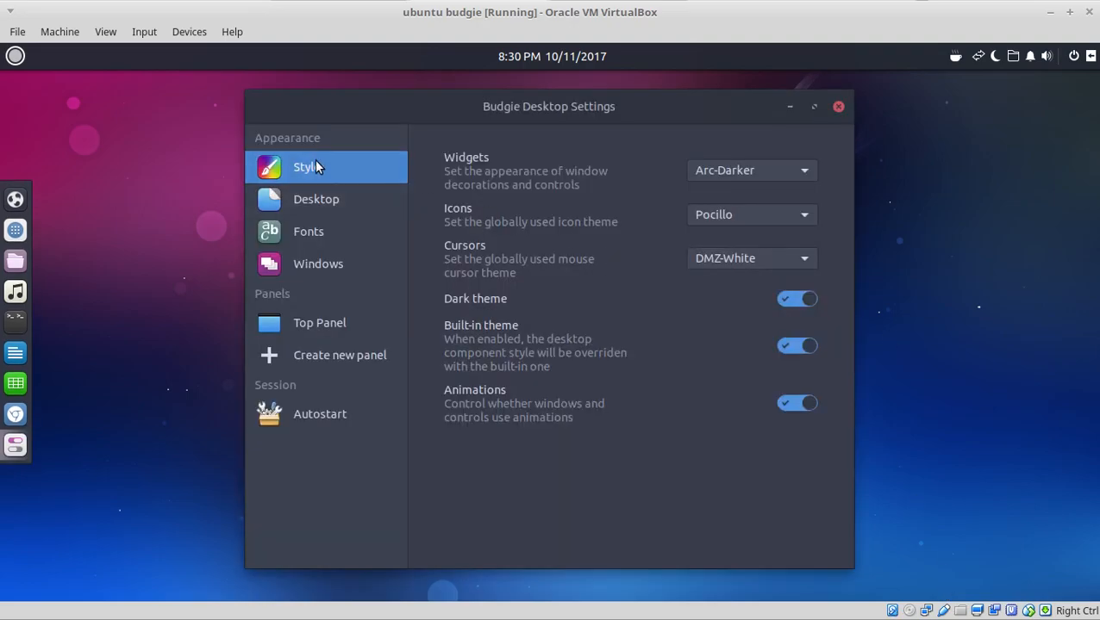
pyautogui.click(315, 199)
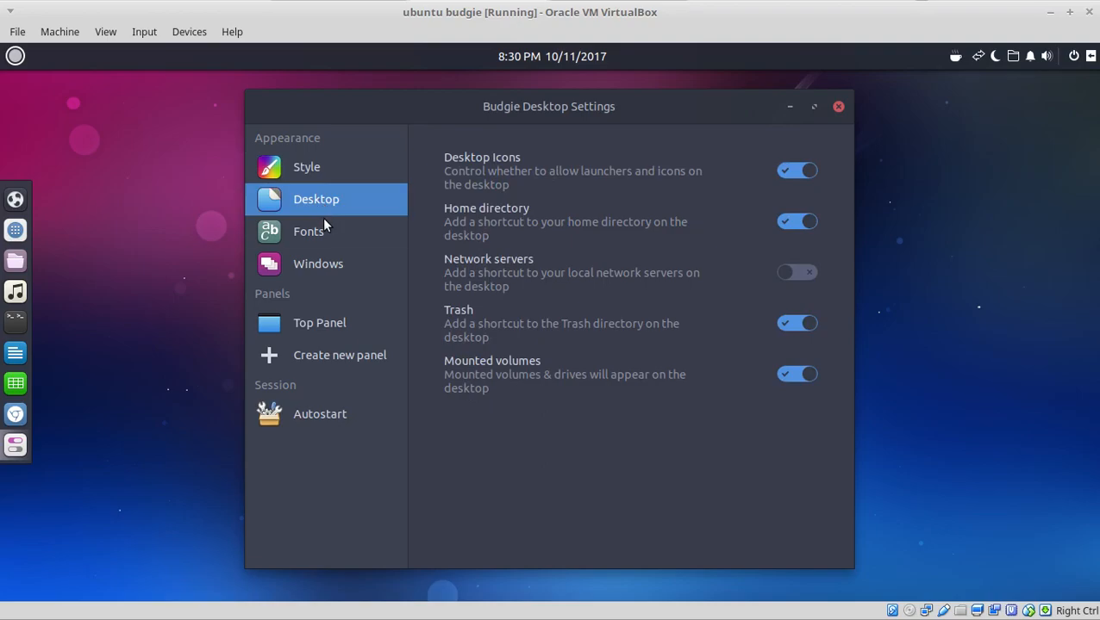
pyautogui.click(309, 231)
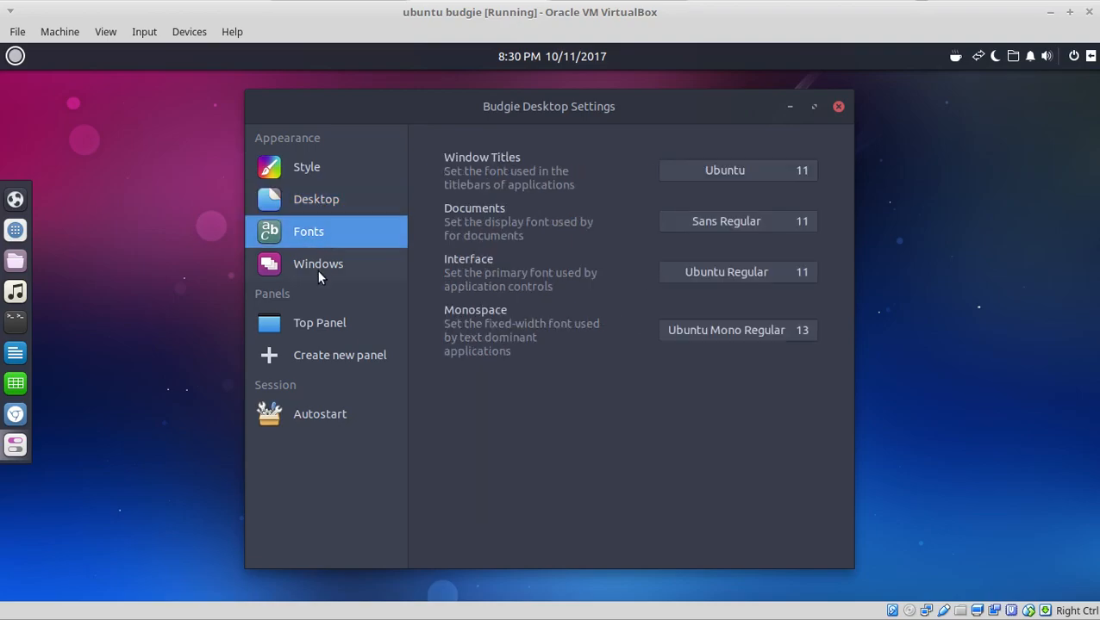
pyautogui.click(318, 264)
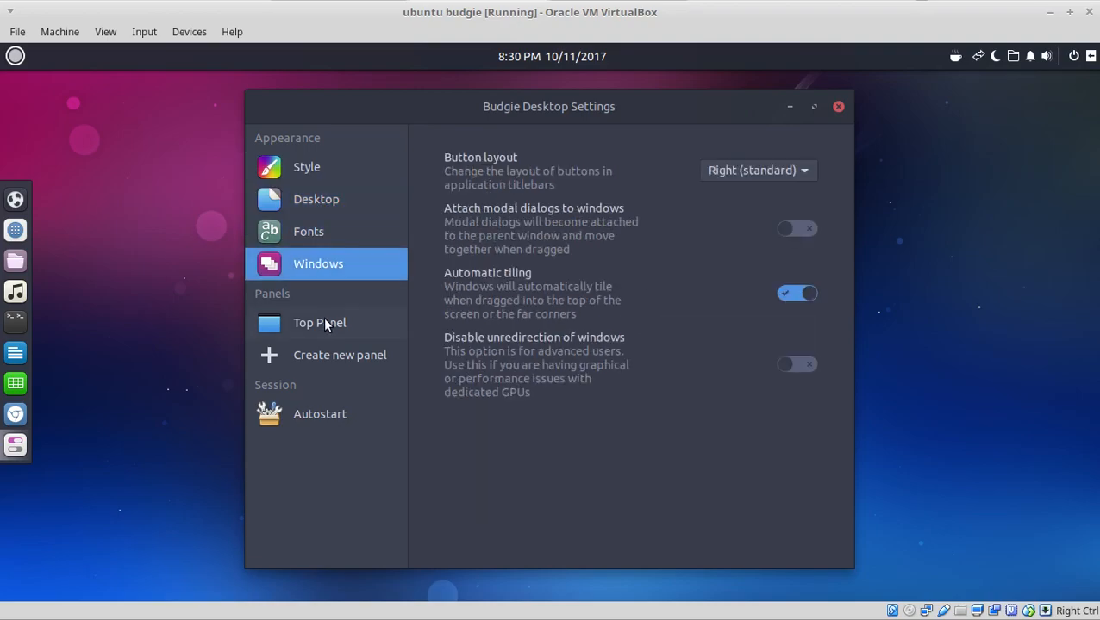
pyautogui.click(319, 322)
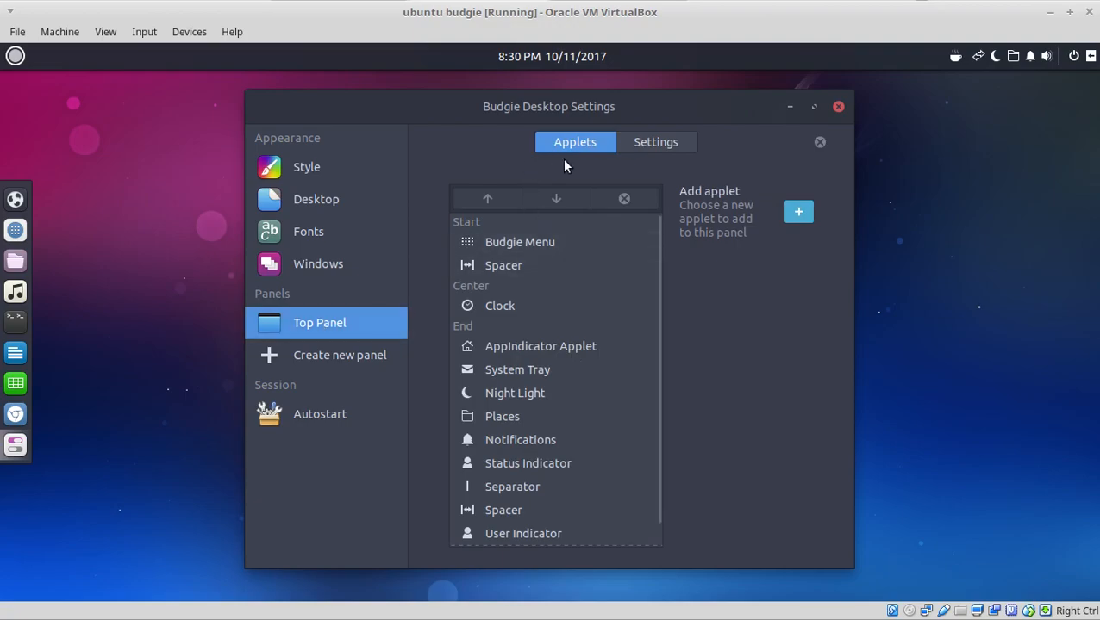
pyautogui.moveTo(849, 549)
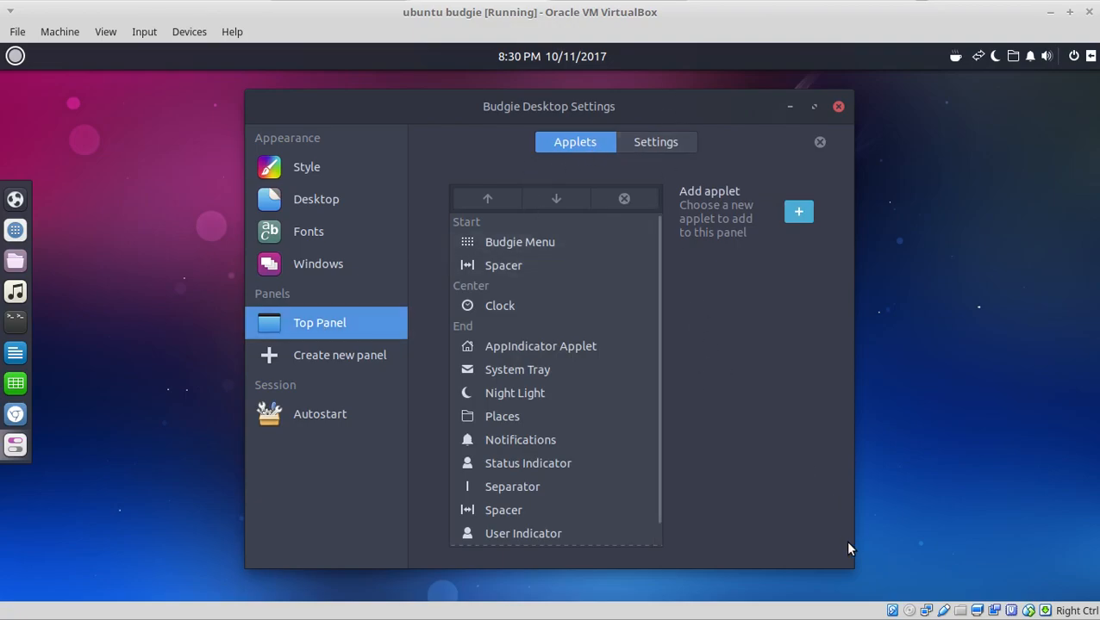
pyautogui.moveTo(772, 56)
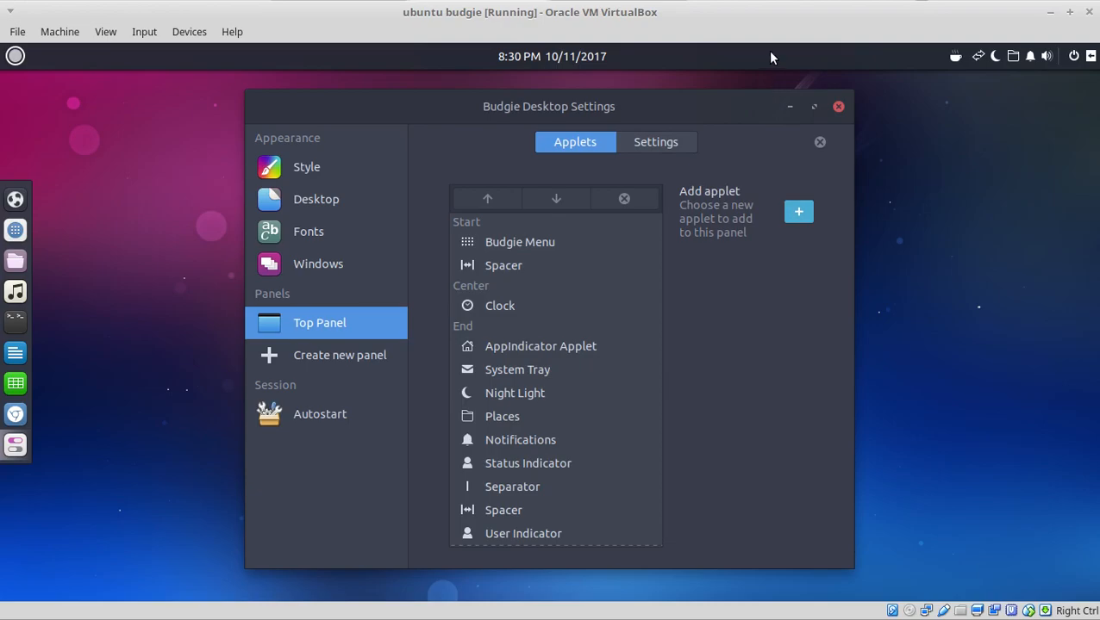
pyautogui.moveTo(759, 59)
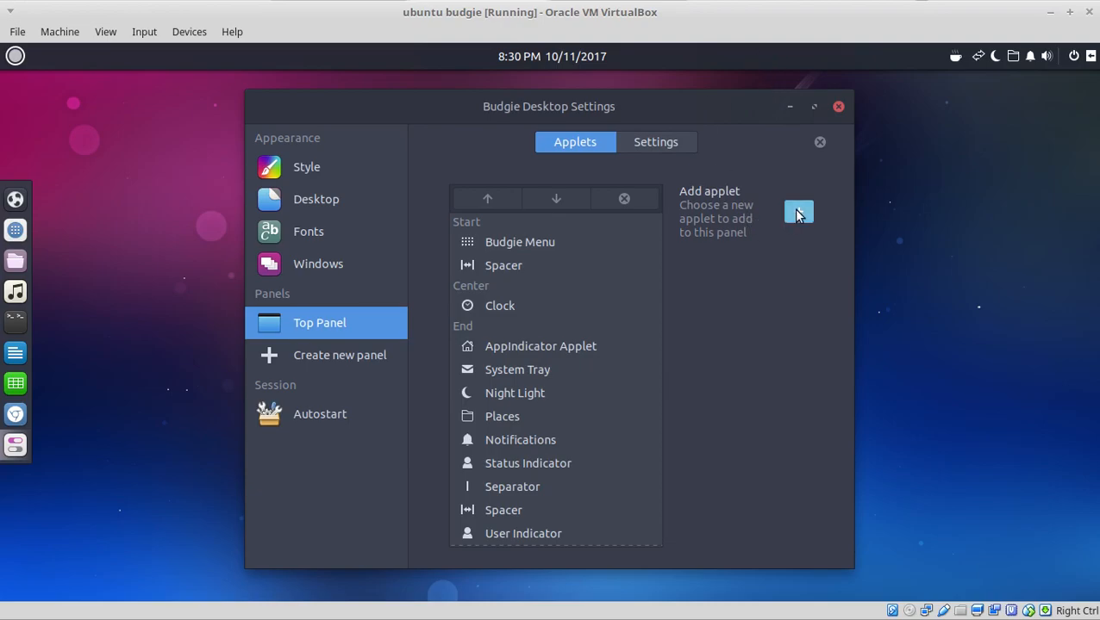
pyautogui.click(798, 212)
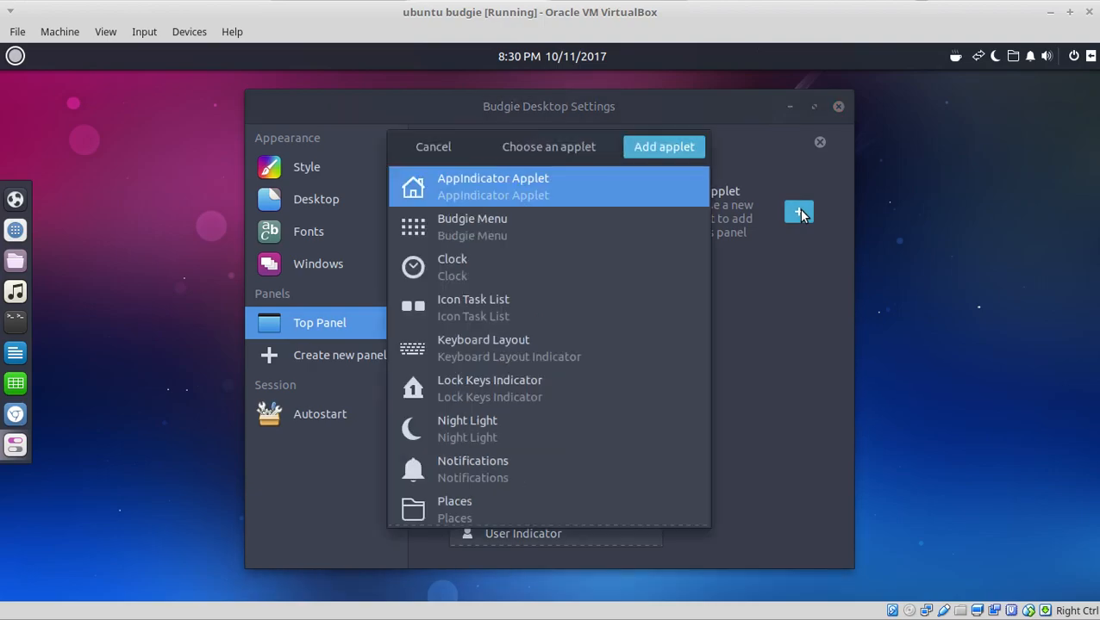
pyautogui.moveTo(591, 301)
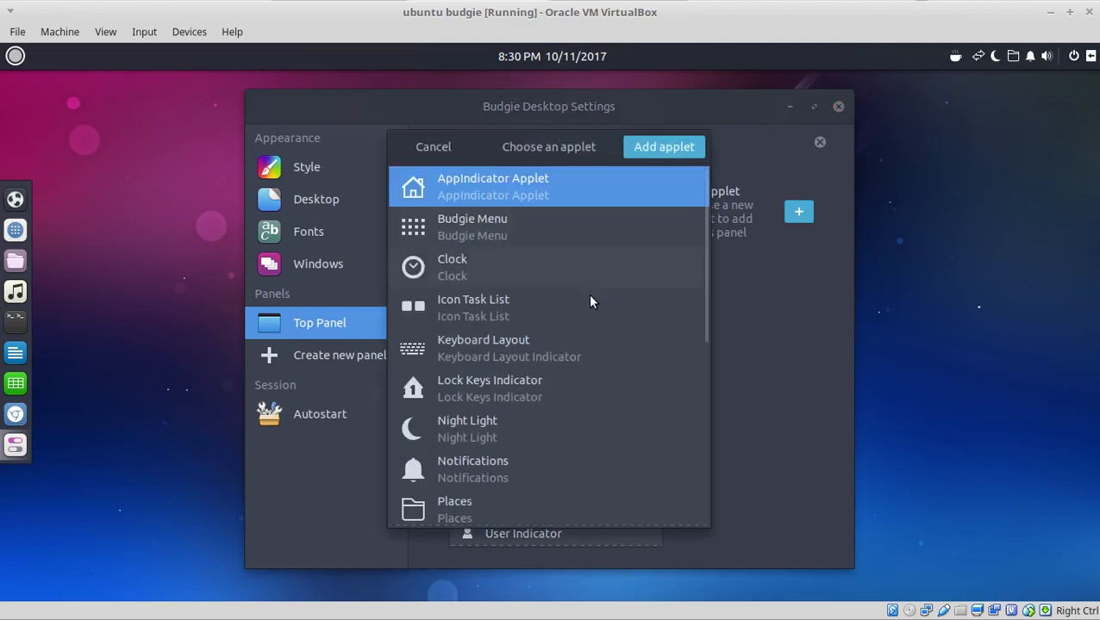
pyautogui.scroll(-3)
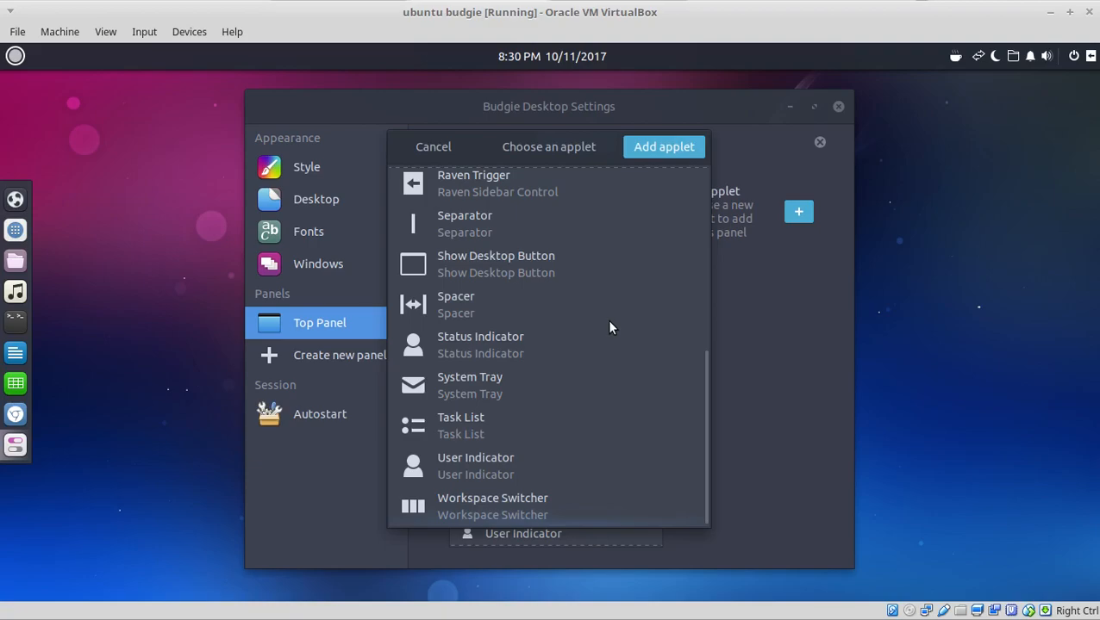
pyautogui.scroll(3)
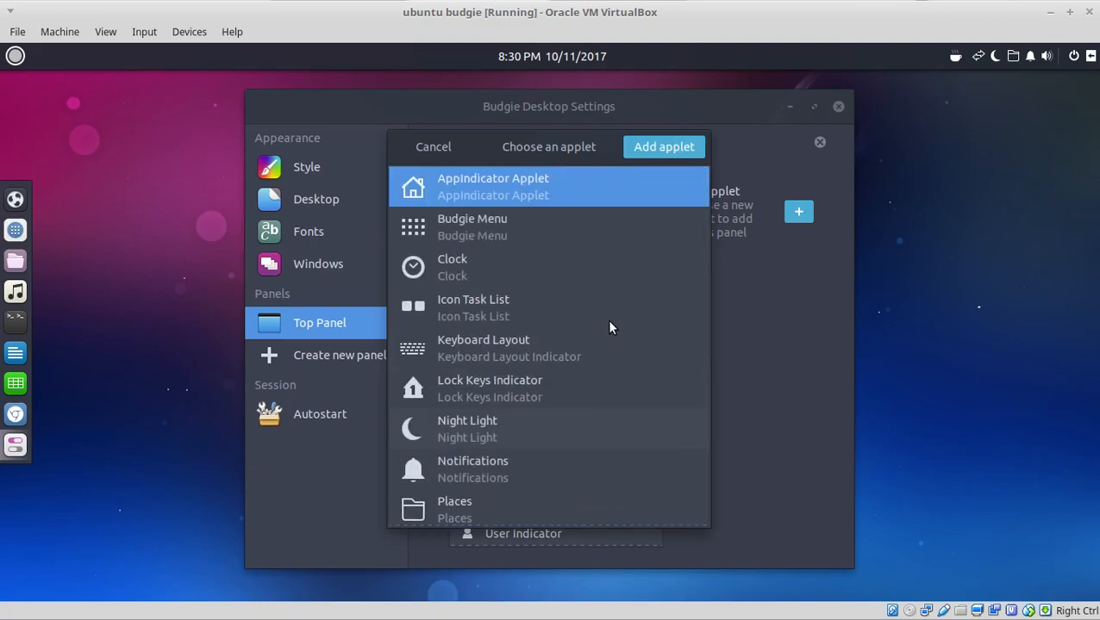
pyautogui.click(433, 146)
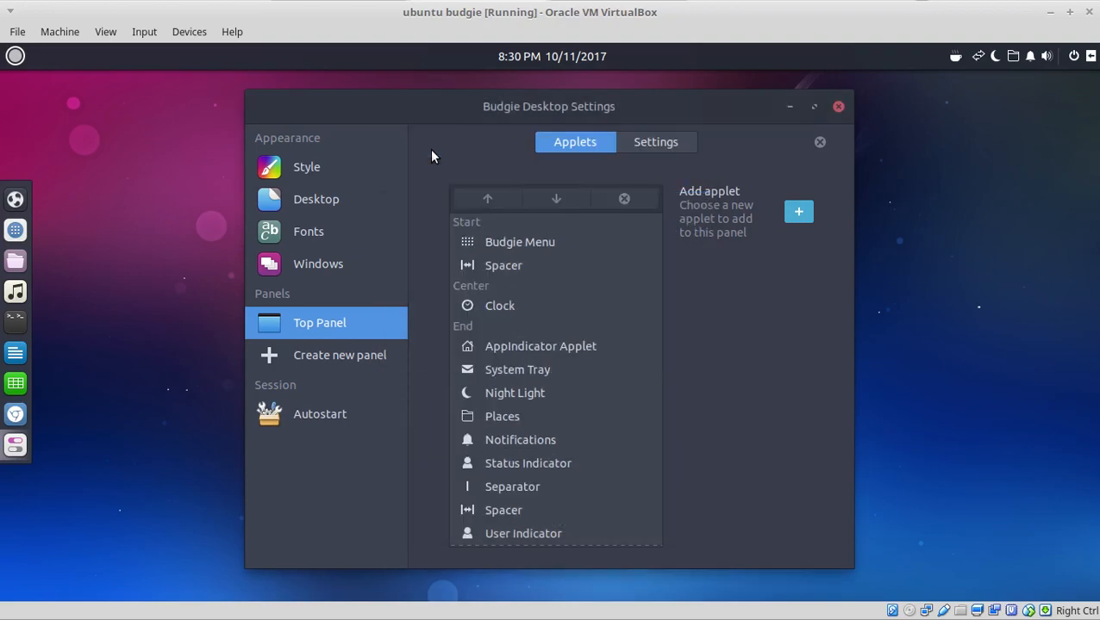
pyautogui.moveTo(954, 318)
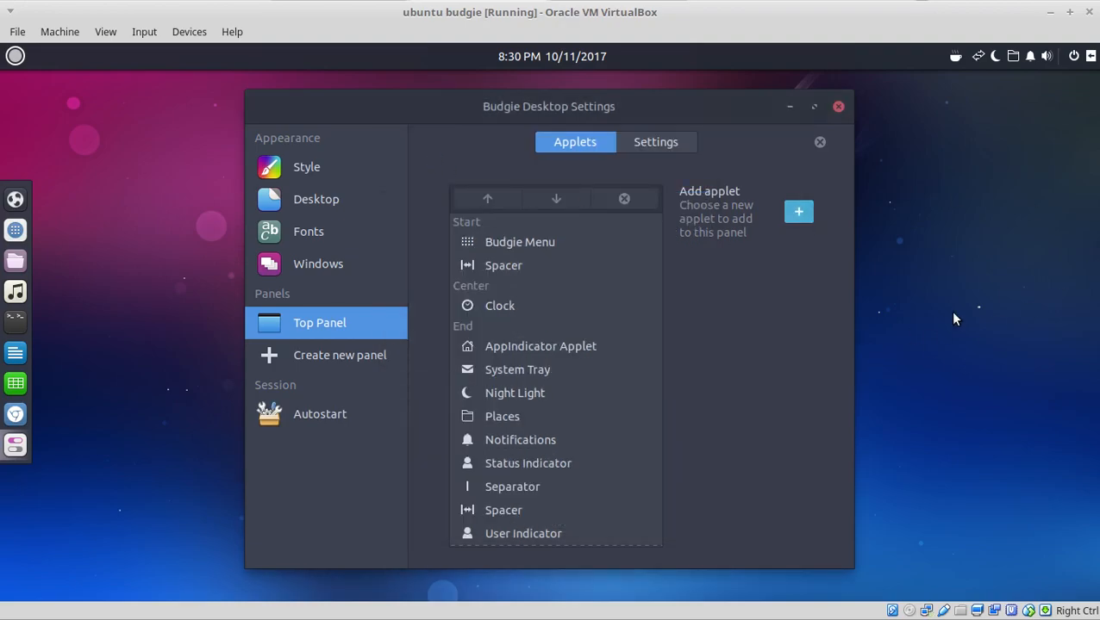
# Create a new bottom panel, then remove it and confirm the deletion.
pyautogui.click(340, 355)
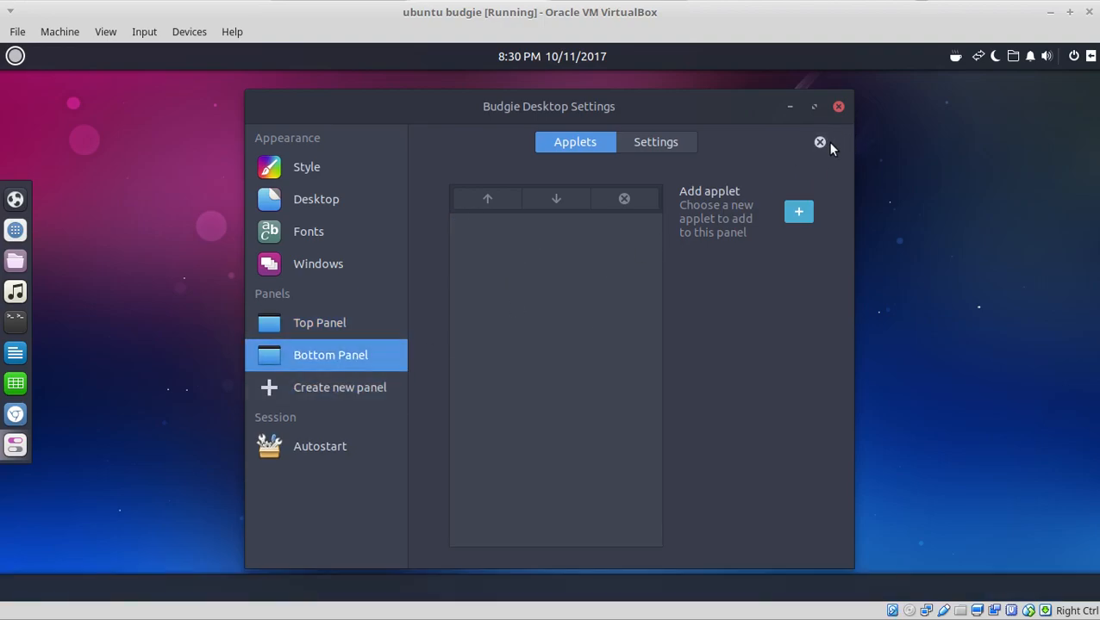
pyautogui.click(820, 142)
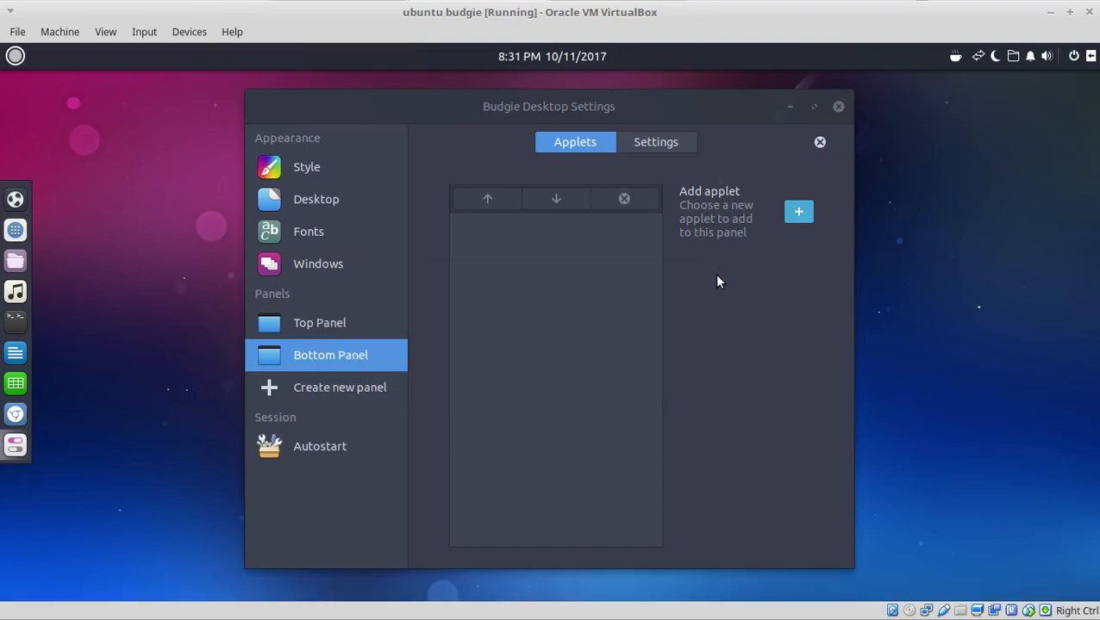
pyautogui.click(307, 166)
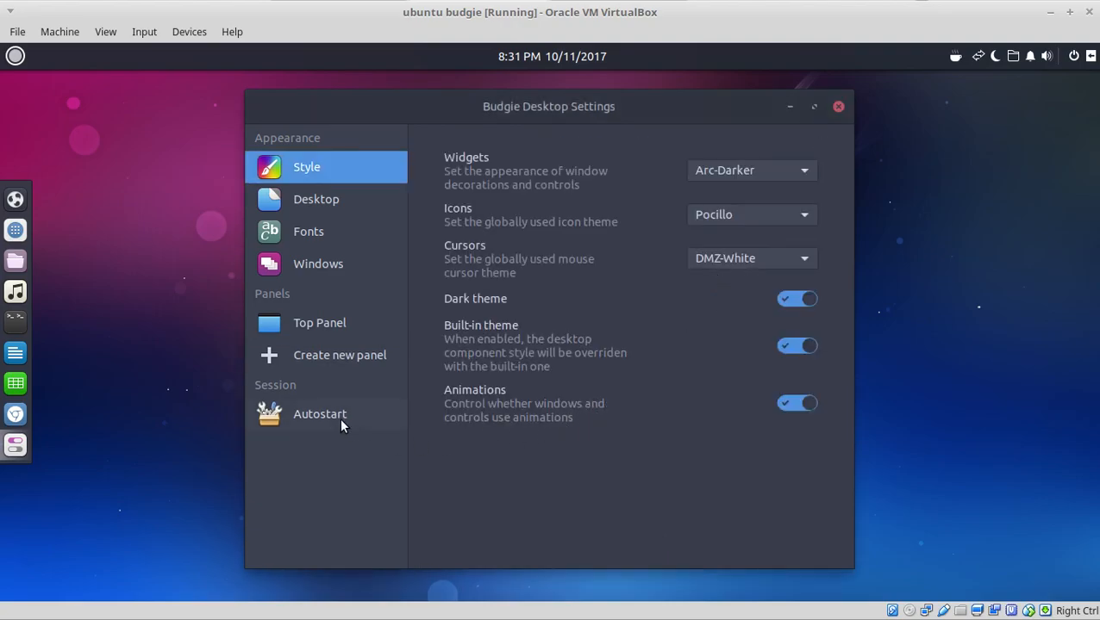
# View the Plank and Caffeine Indicator autostart entries, then close Budgie Desktop Settings.
pyautogui.click(320, 413)
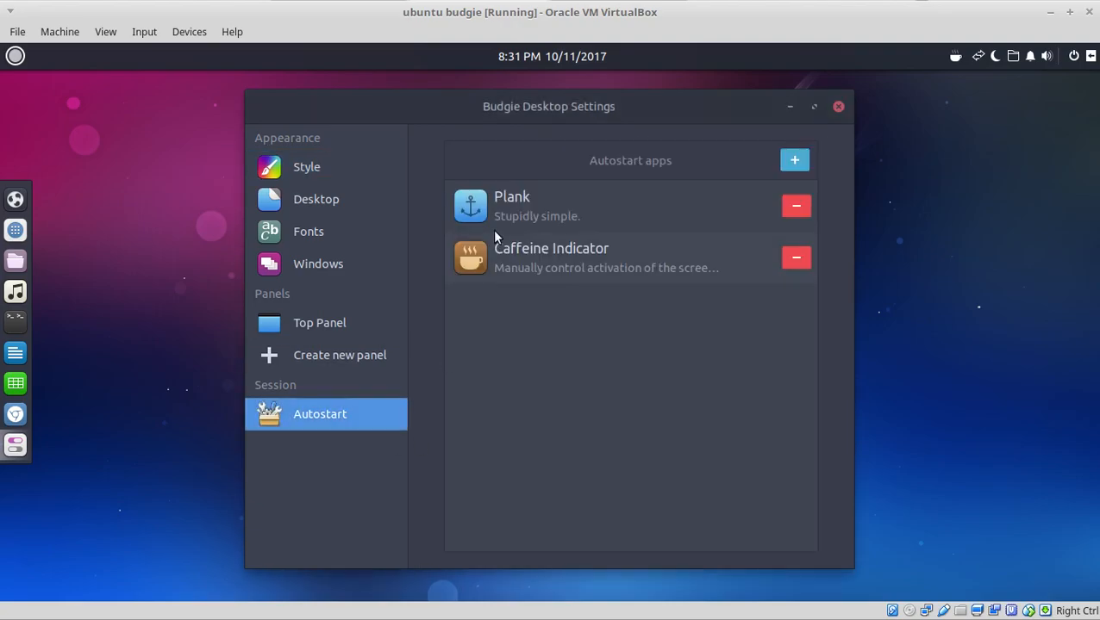
pyautogui.moveTo(69, 466)
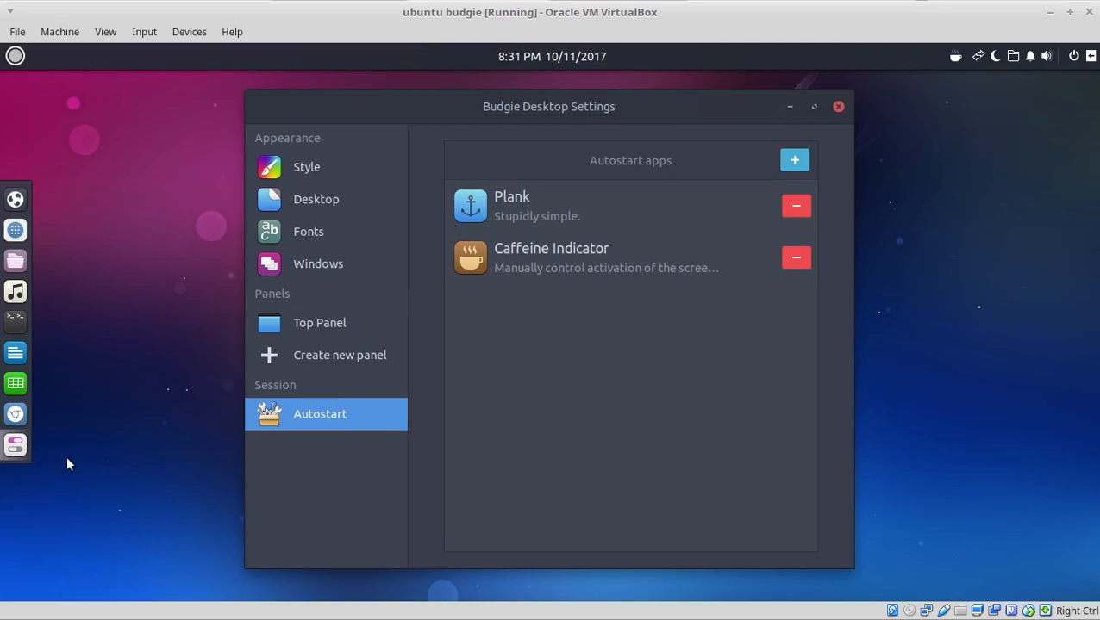
pyautogui.moveTo(726, 256)
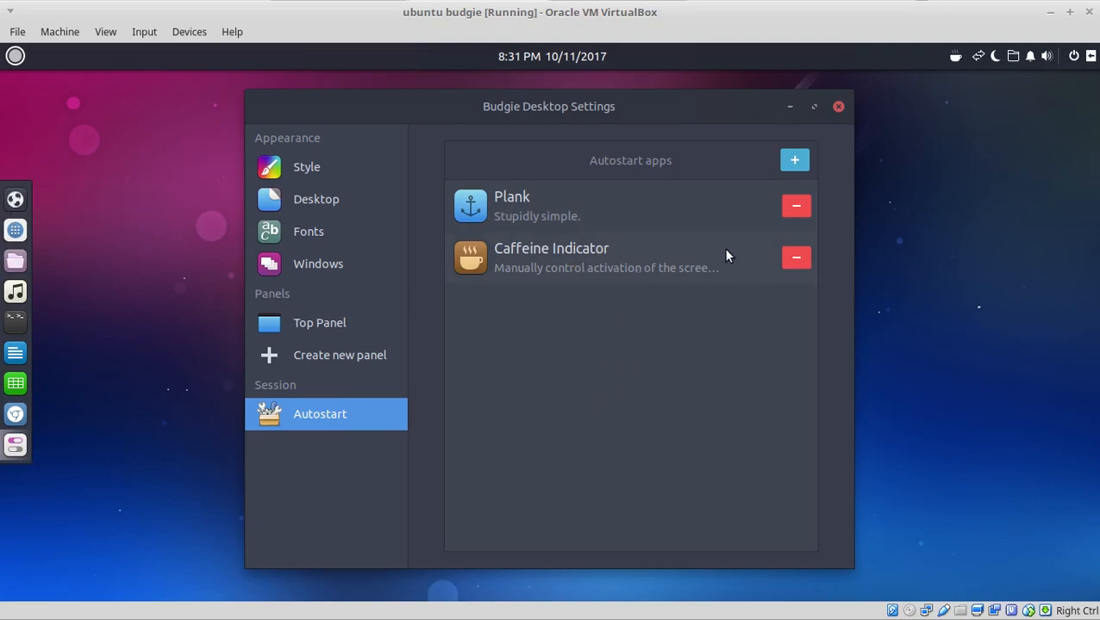
pyautogui.moveTo(700, 268)
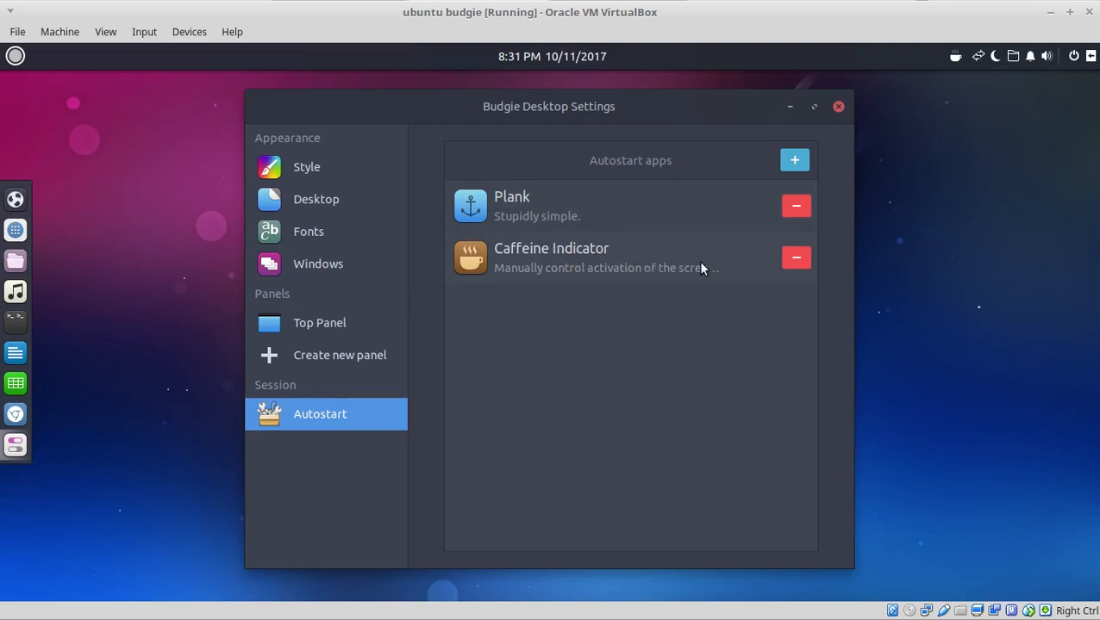
pyautogui.moveTo(701, 267)
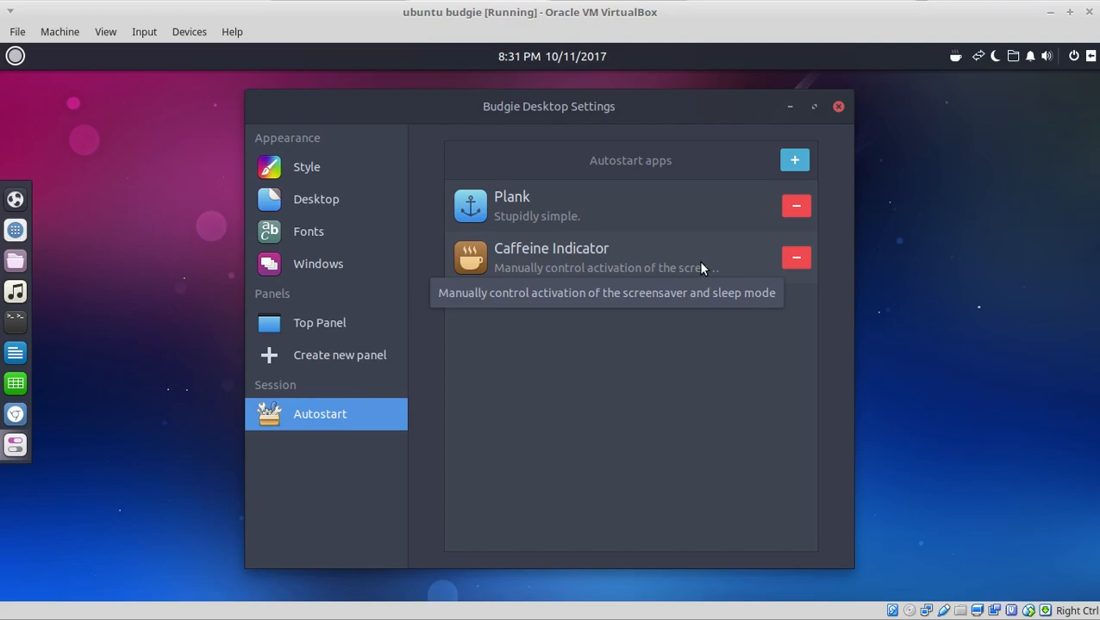
pyautogui.moveTo(689, 289)
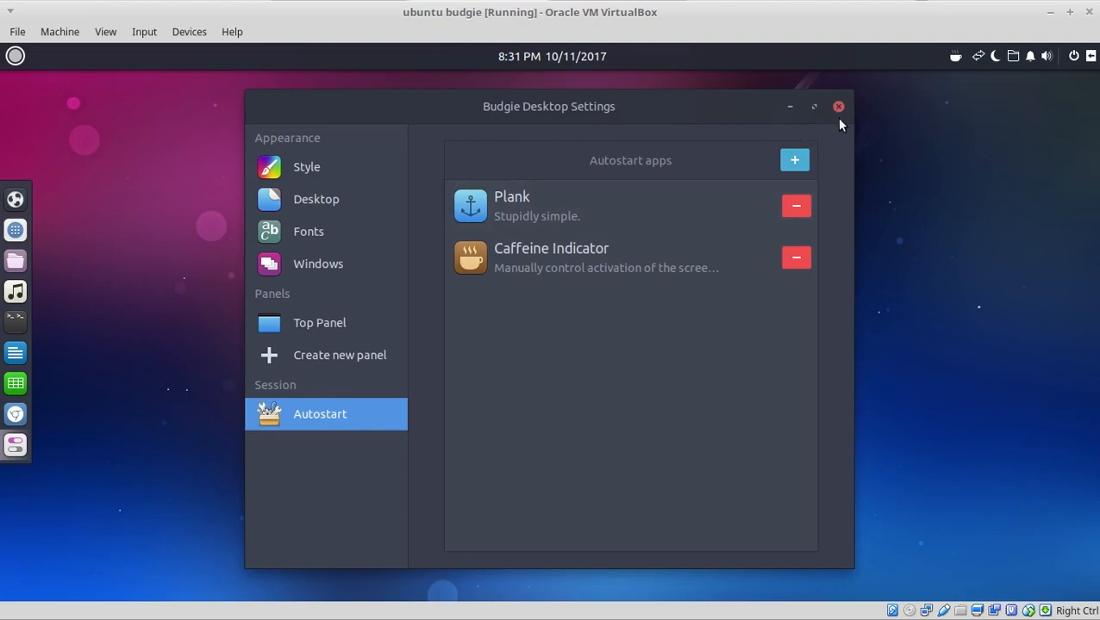
pyautogui.click(838, 106)
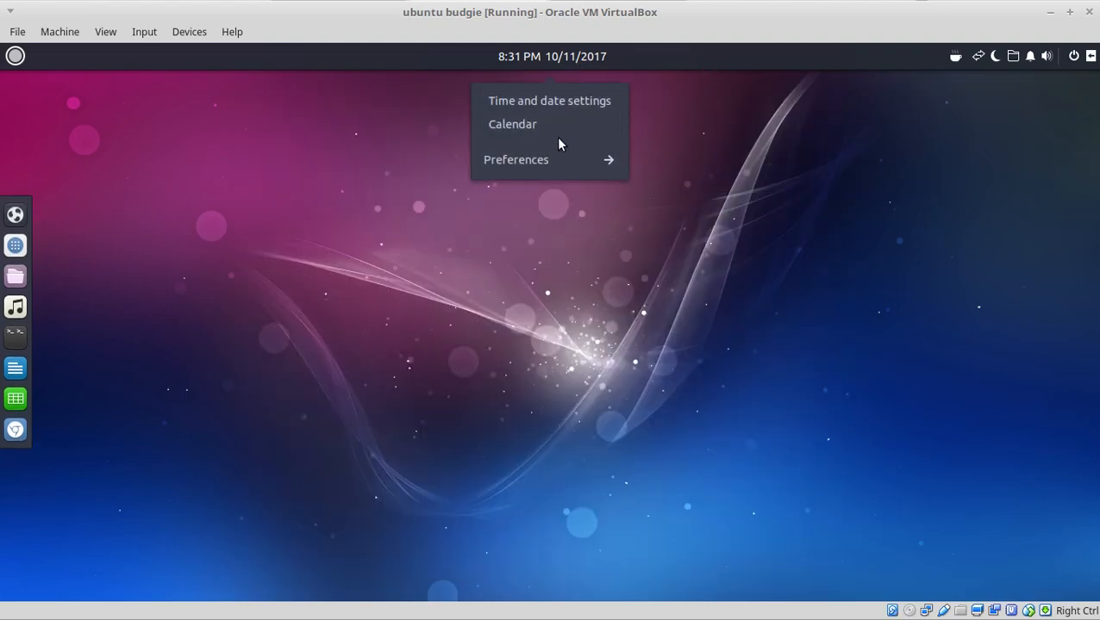
pyautogui.click(515, 159)
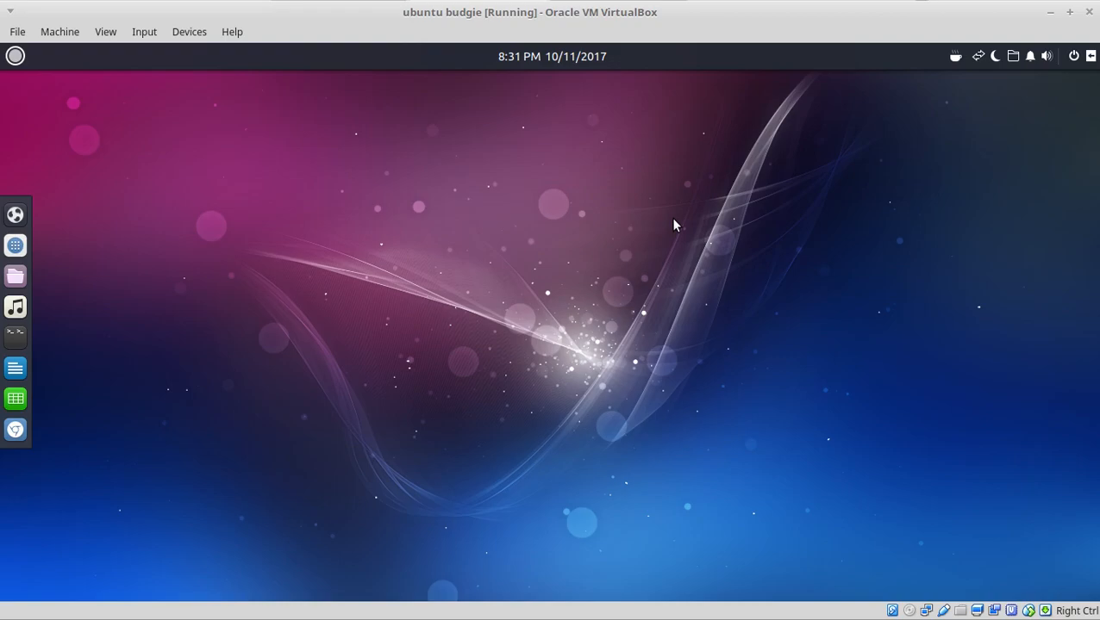
pyautogui.click(15, 55)
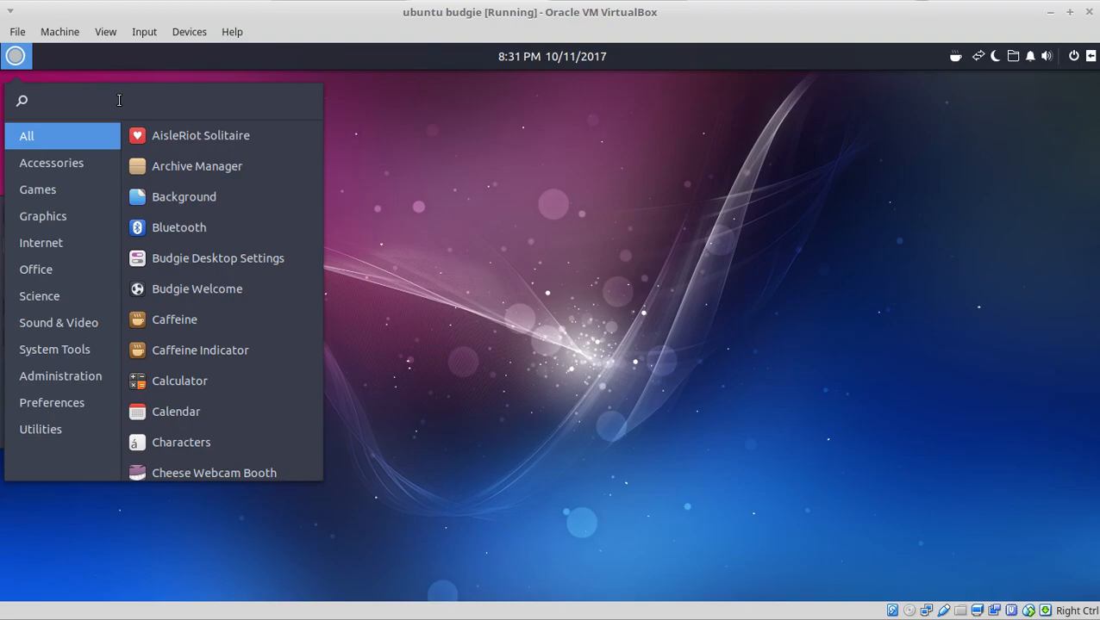
pyautogui.click(15, 56)
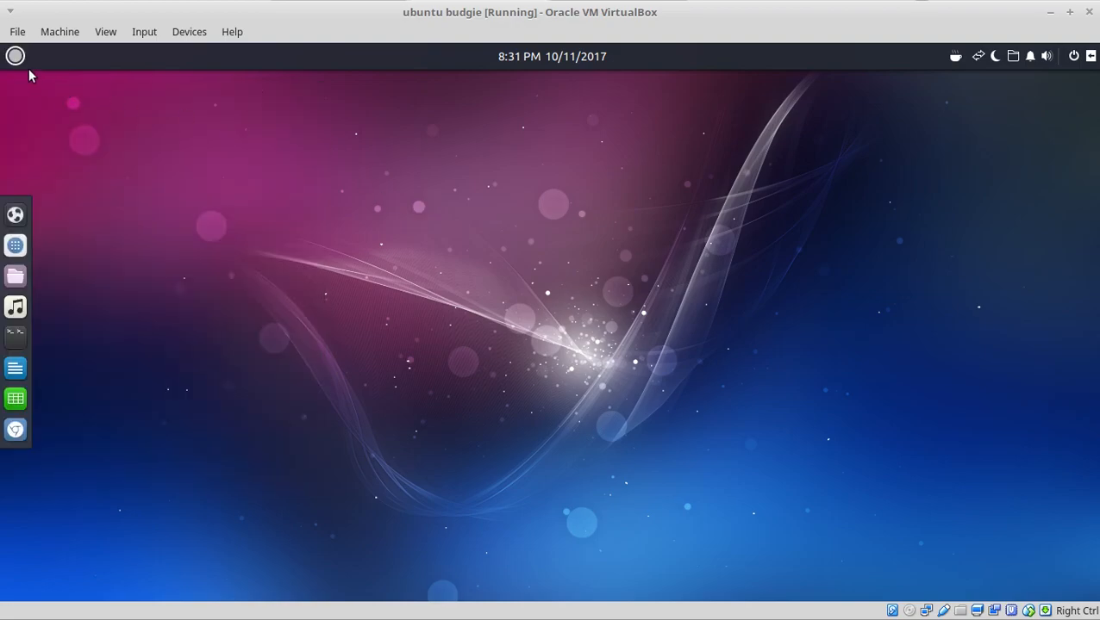
pyautogui.click(15, 56)
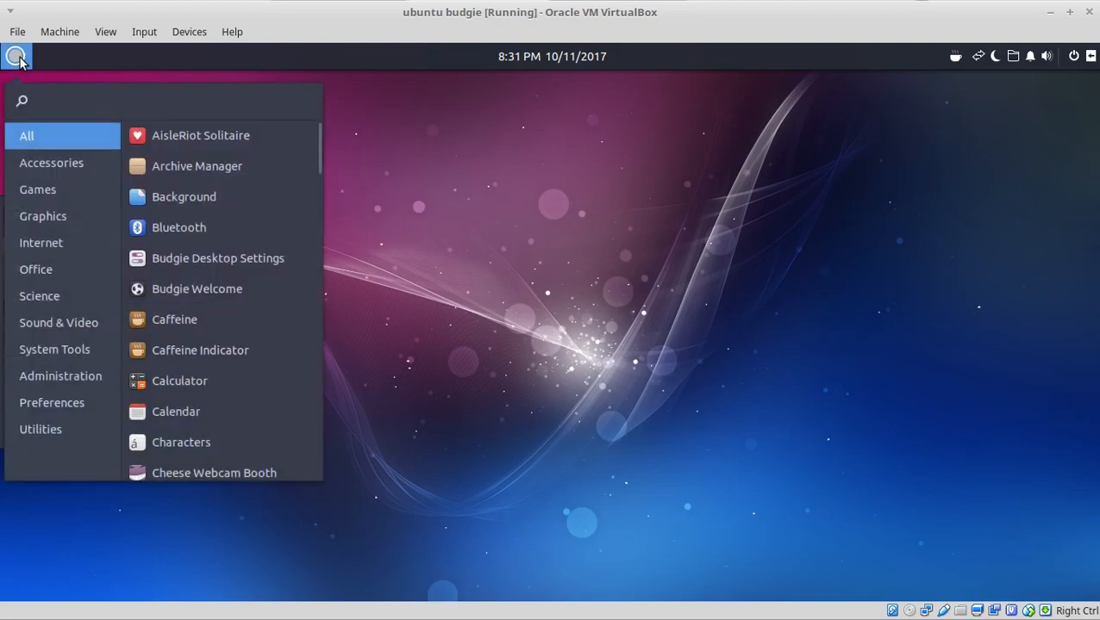
pyautogui.click(16, 56)
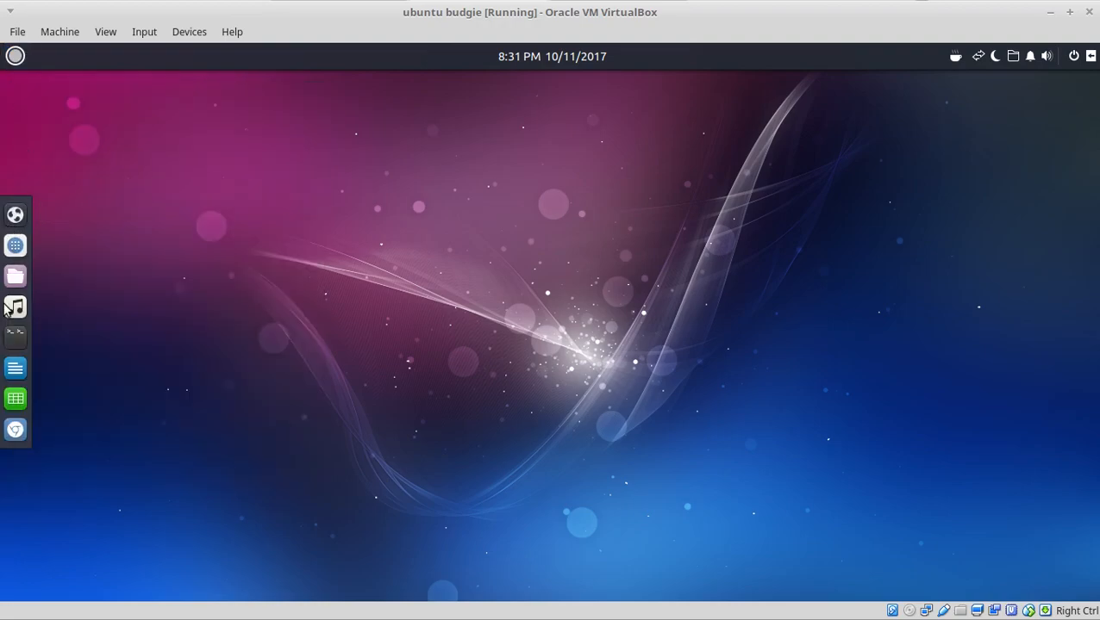
pyautogui.moveTo(15, 399)
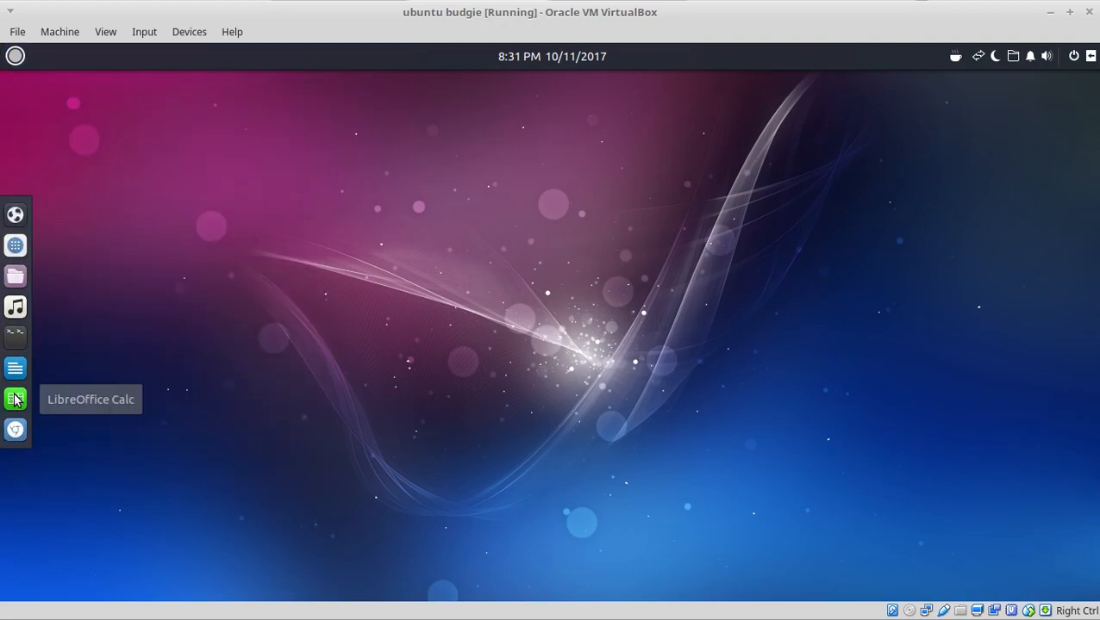
pyautogui.moveTo(16, 430)
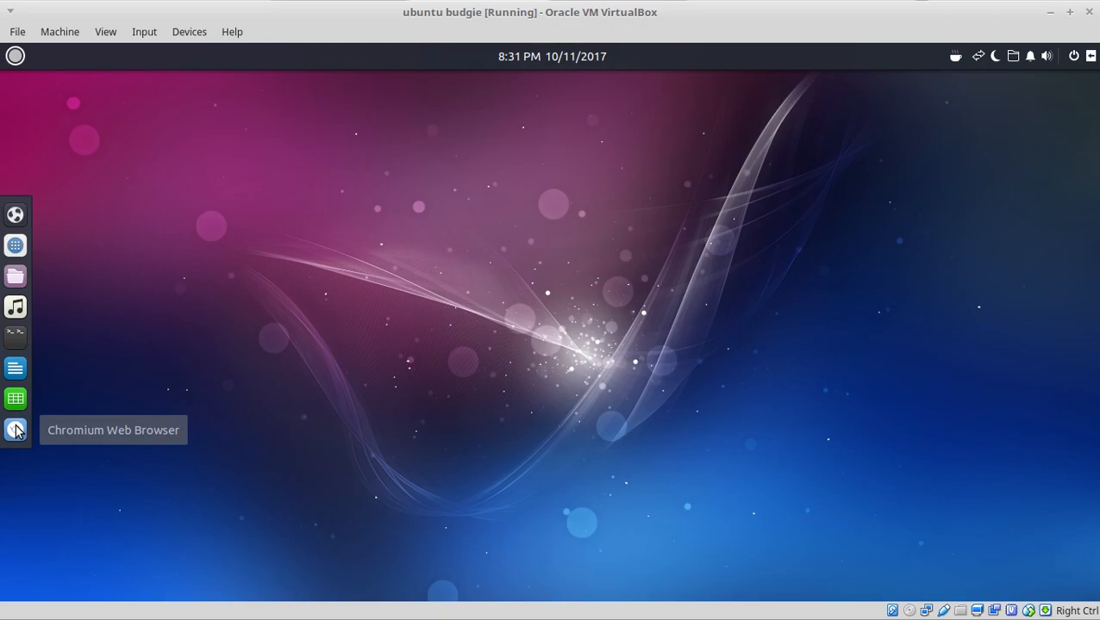
pyautogui.moveTo(15, 367)
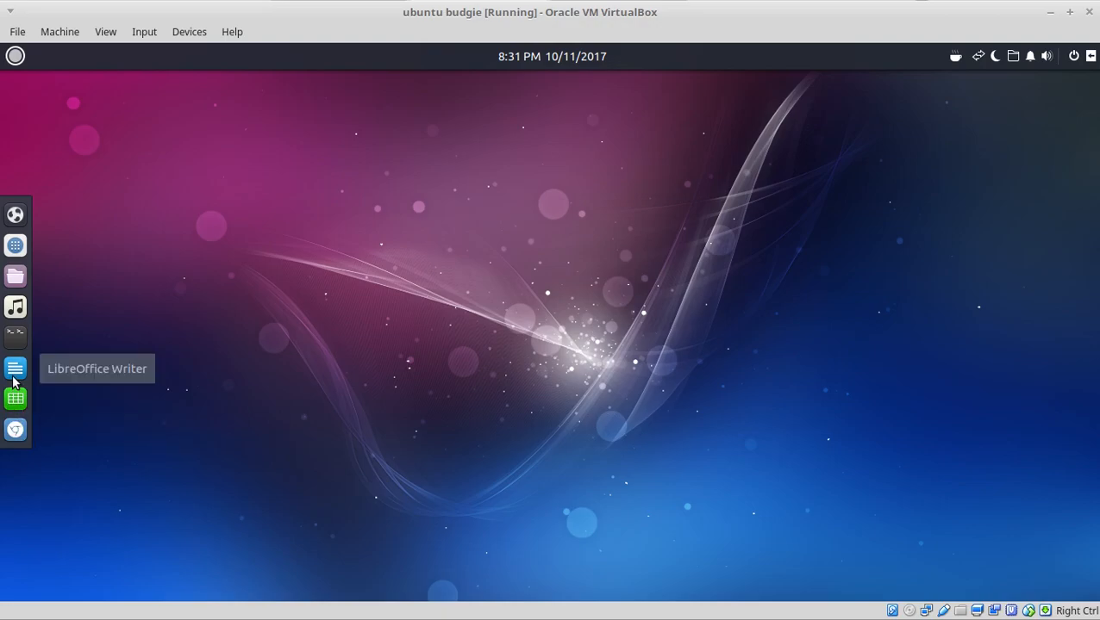
pyautogui.moveTo(15, 337)
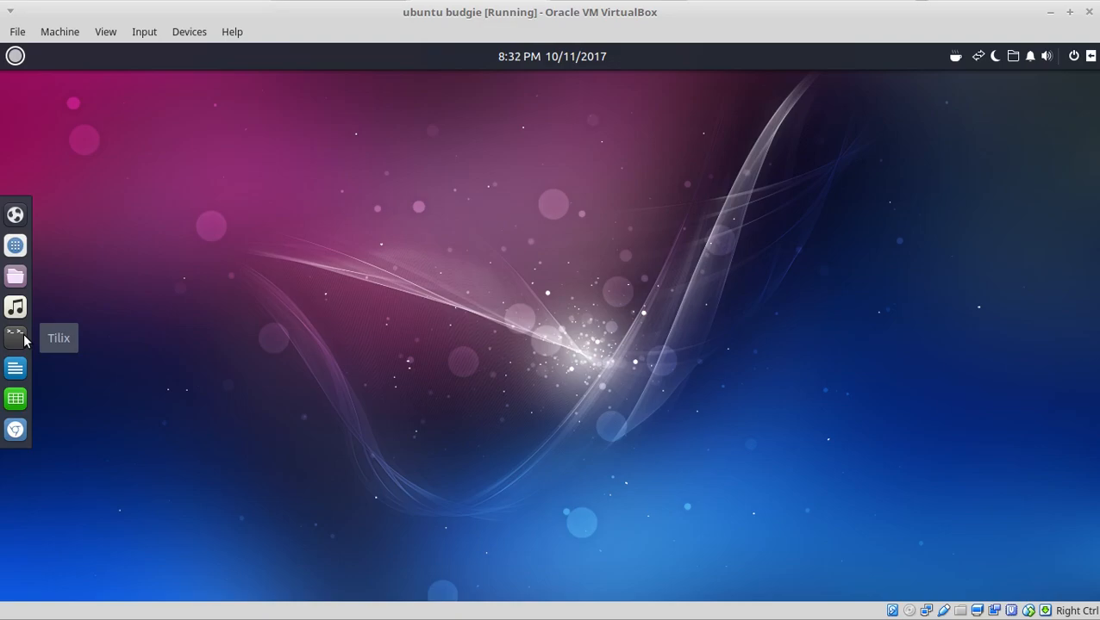
pyautogui.moveTo(16, 307)
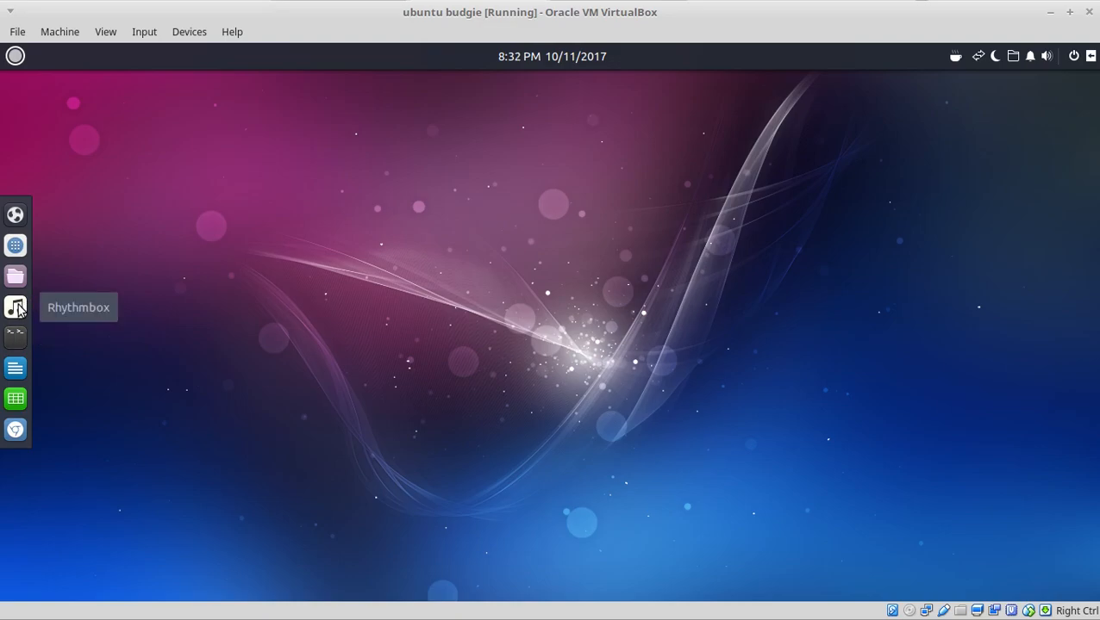
pyautogui.moveTo(16, 276)
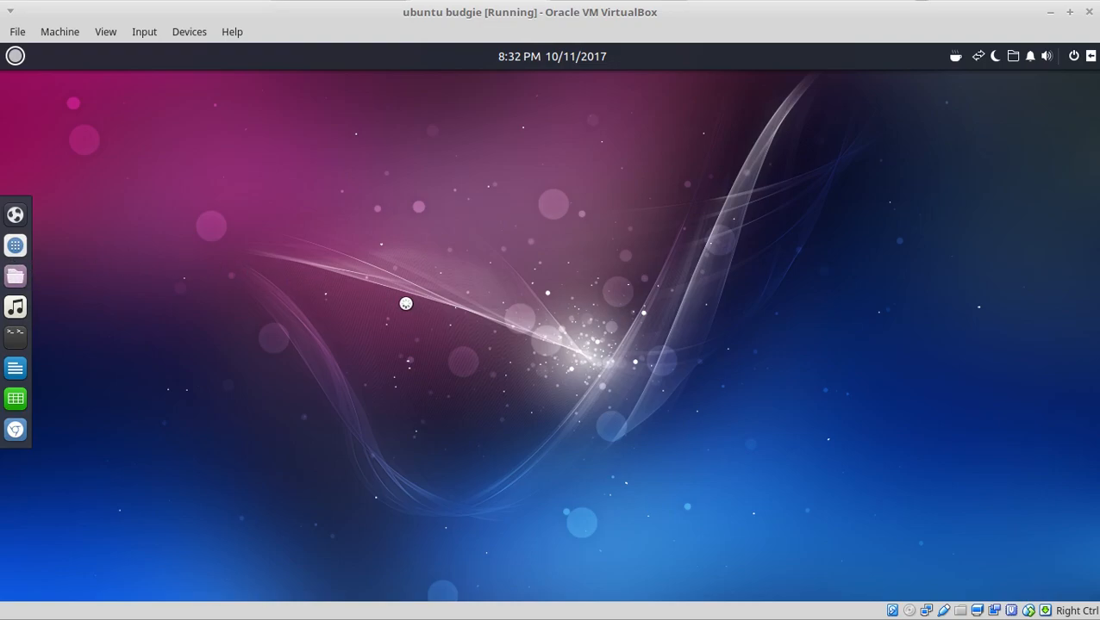
pyautogui.moveTo(633, 488)
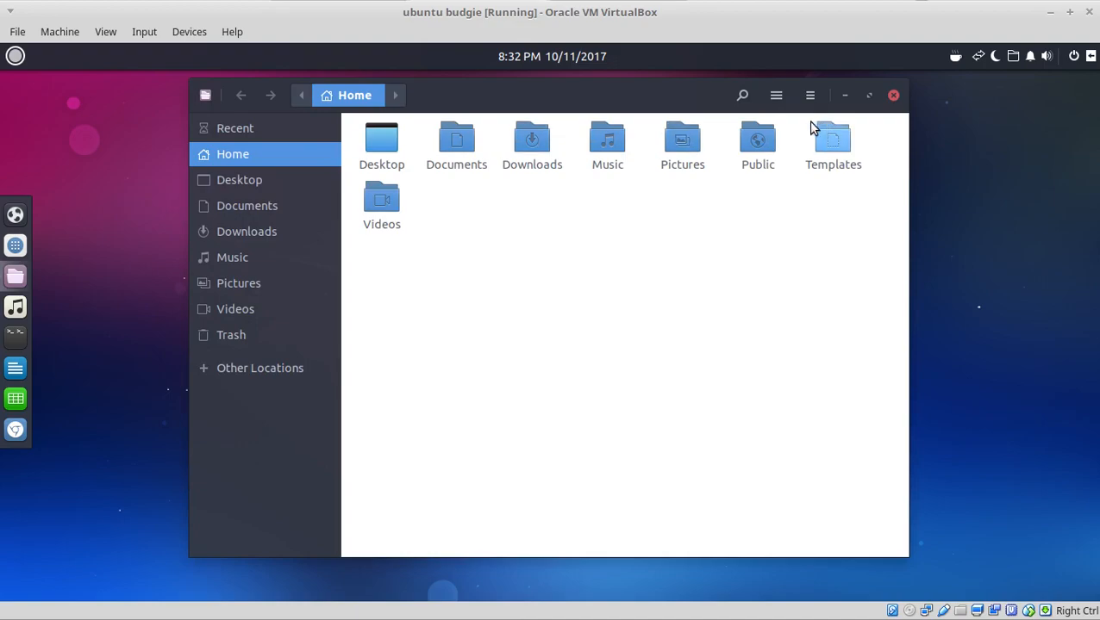
# Enlarge Home folder icons, switch to List view, and open Nautilus Preferences.
pyautogui.click(809, 95)
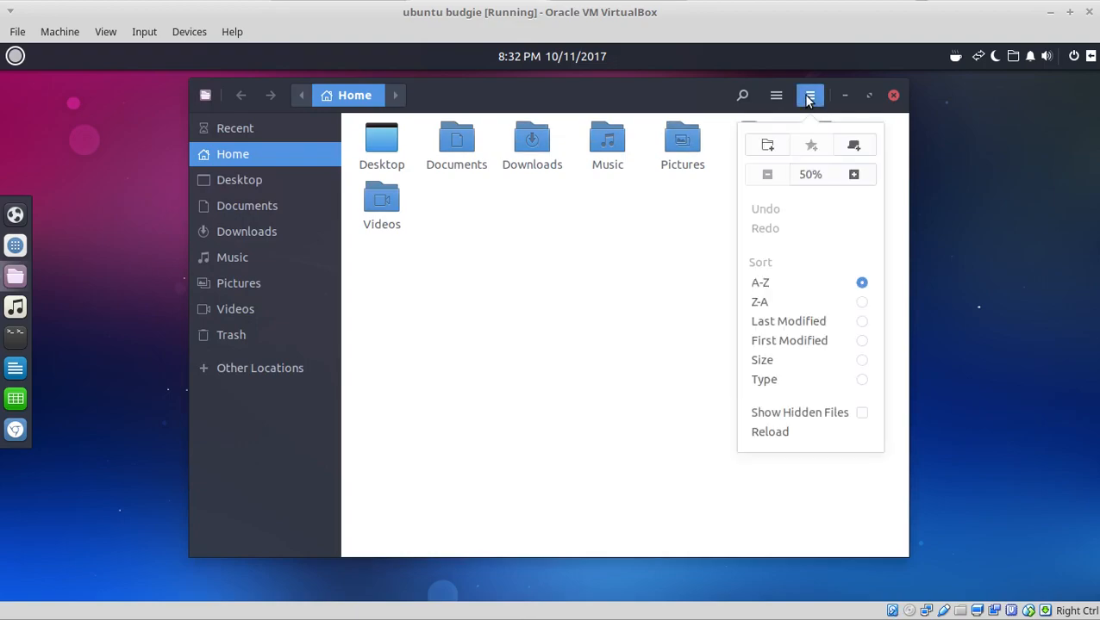
pyautogui.click(854, 174)
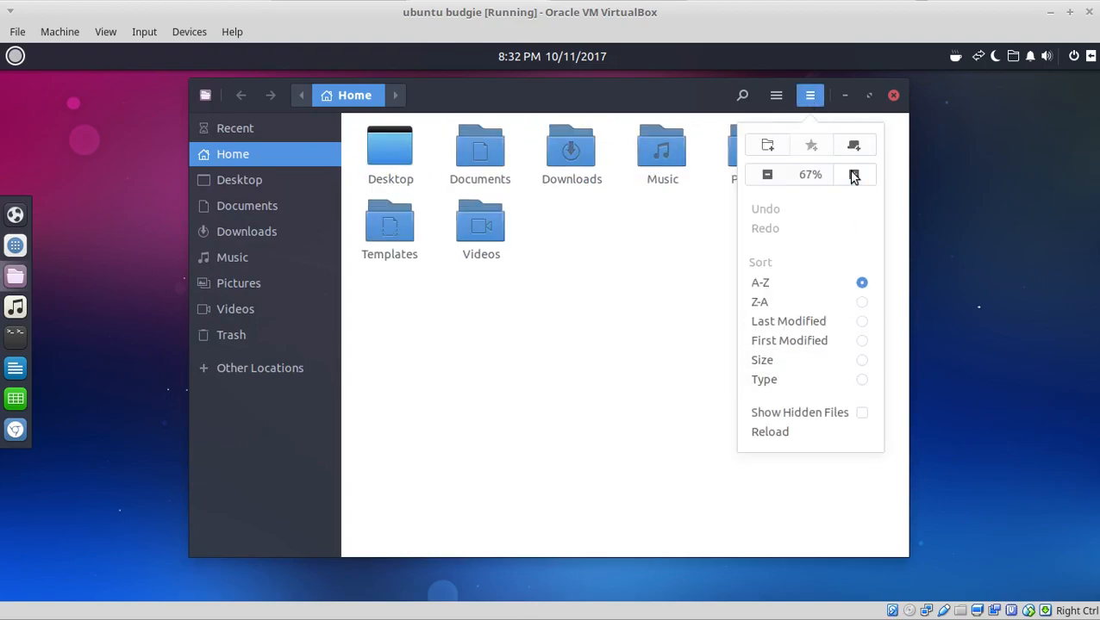
pyautogui.click(775, 95)
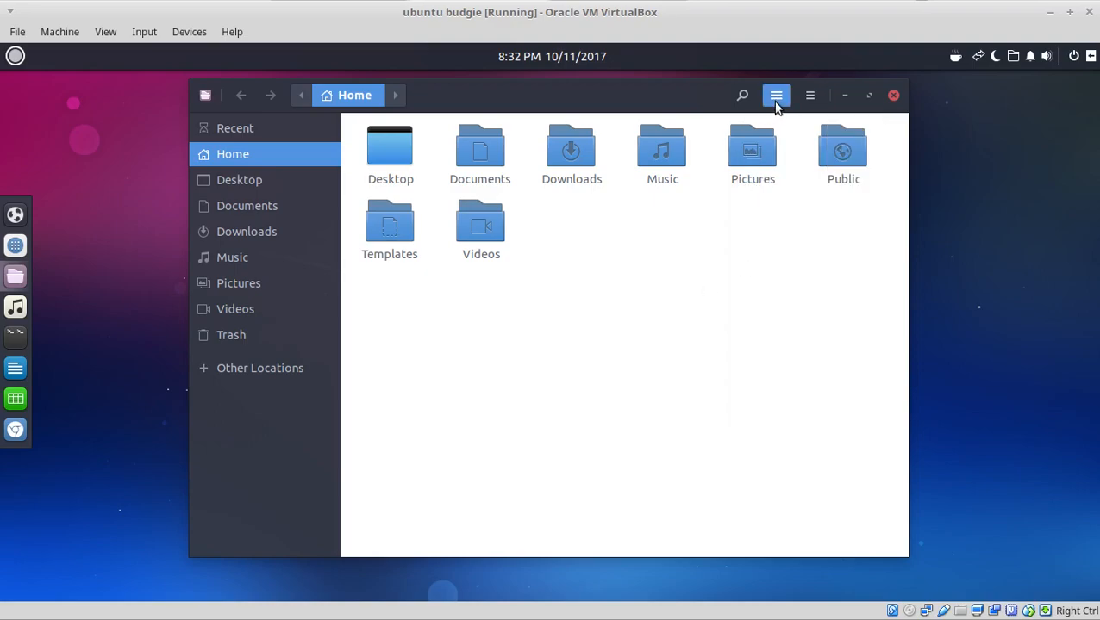
pyautogui.click(774, 95)
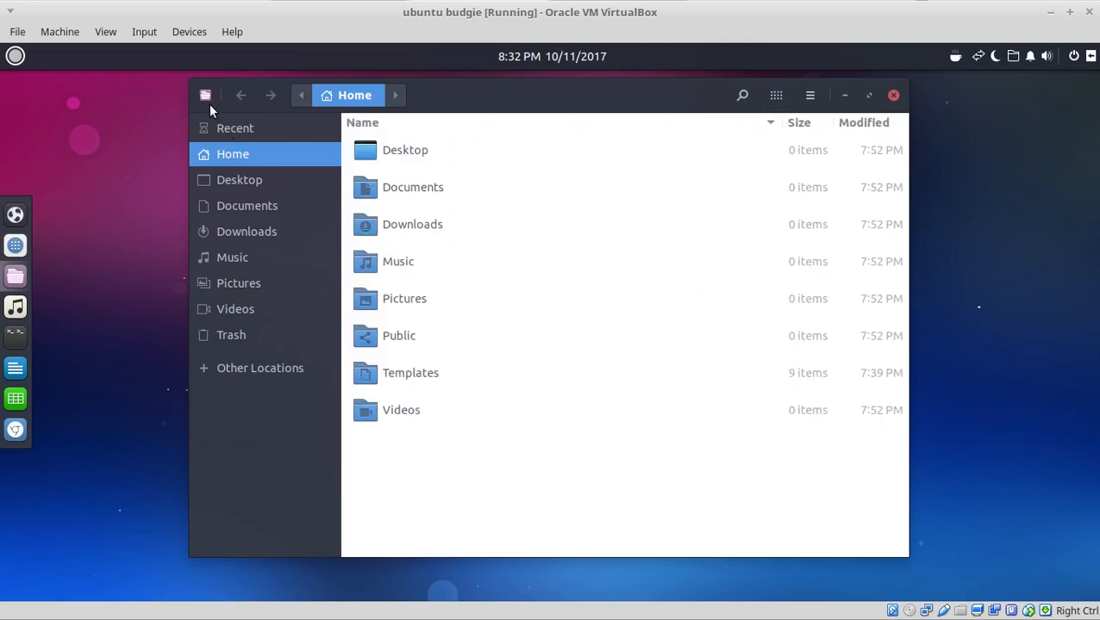
pyautogui.click(205, 95)
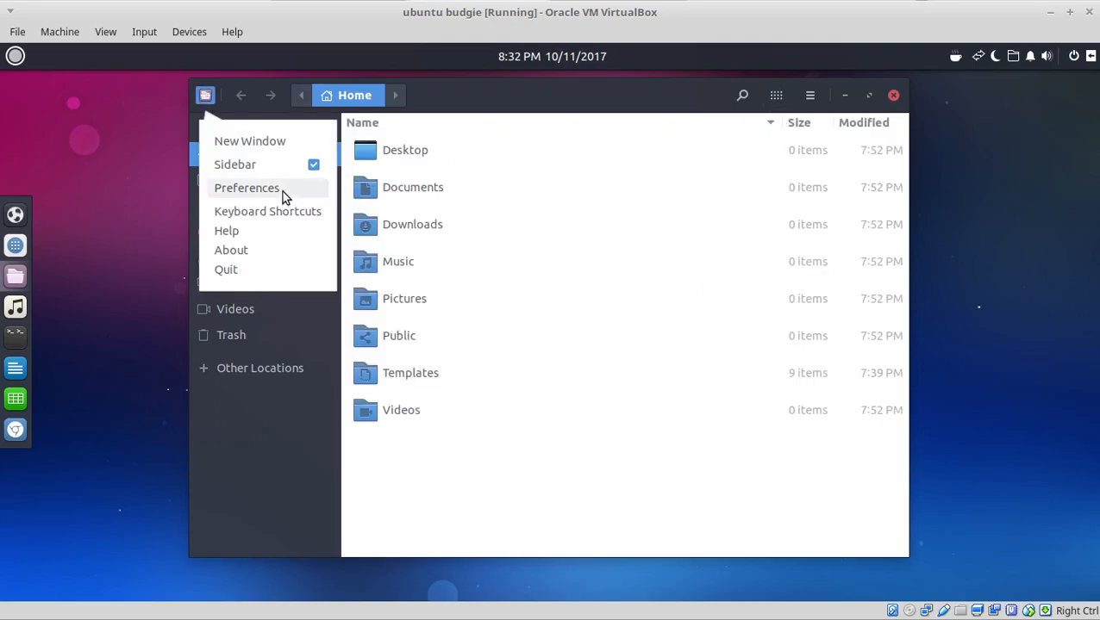
pyautogui.click(247, 187)
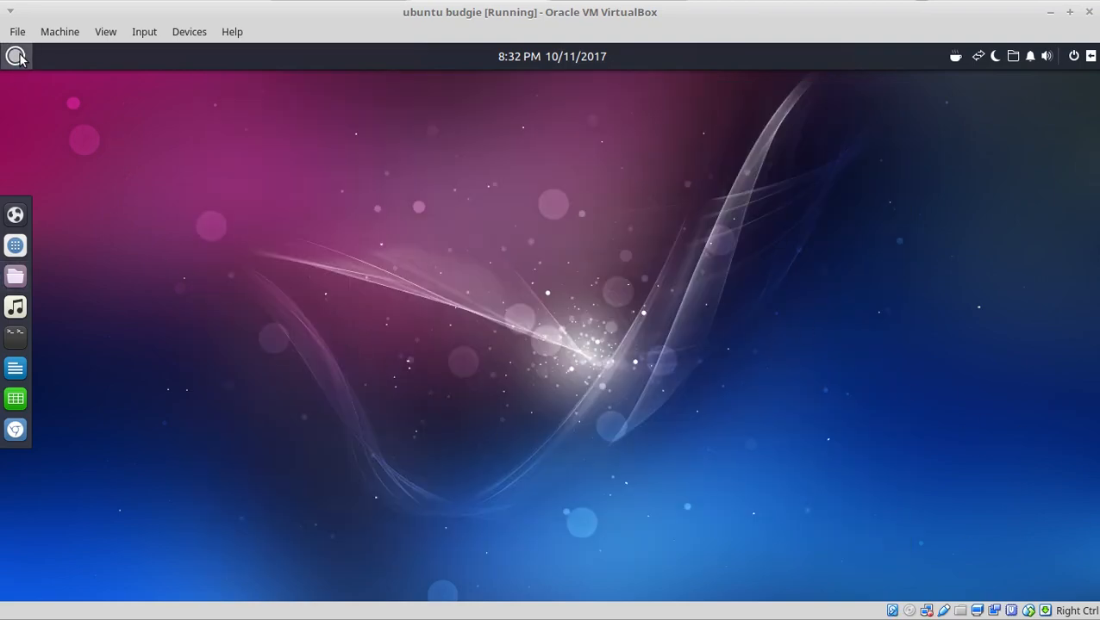
# Launch Weather from the menu, close the forecast window, and reopen the applications menu.
pyautogui.click(16, 56)
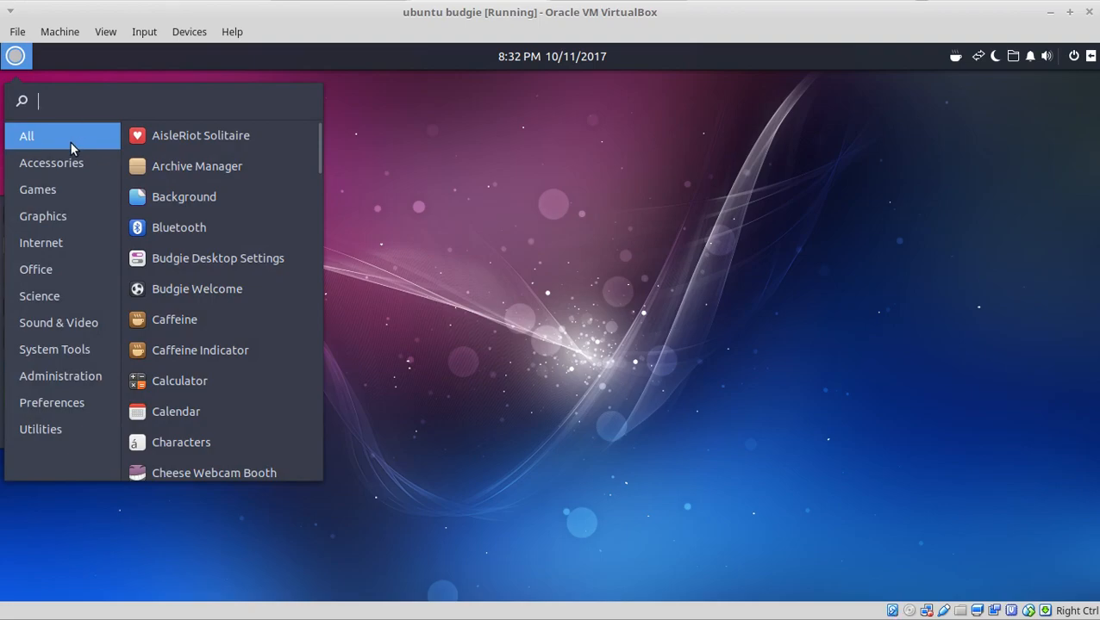
pyautogui.click(52, 163)
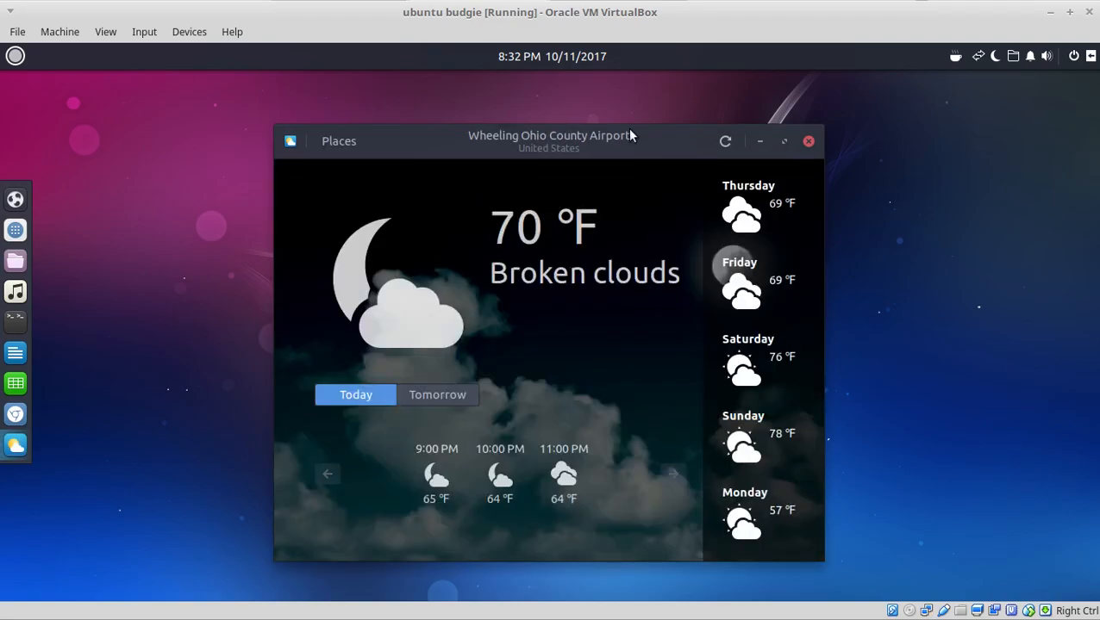
pyautogui.moveTo(808, 256)
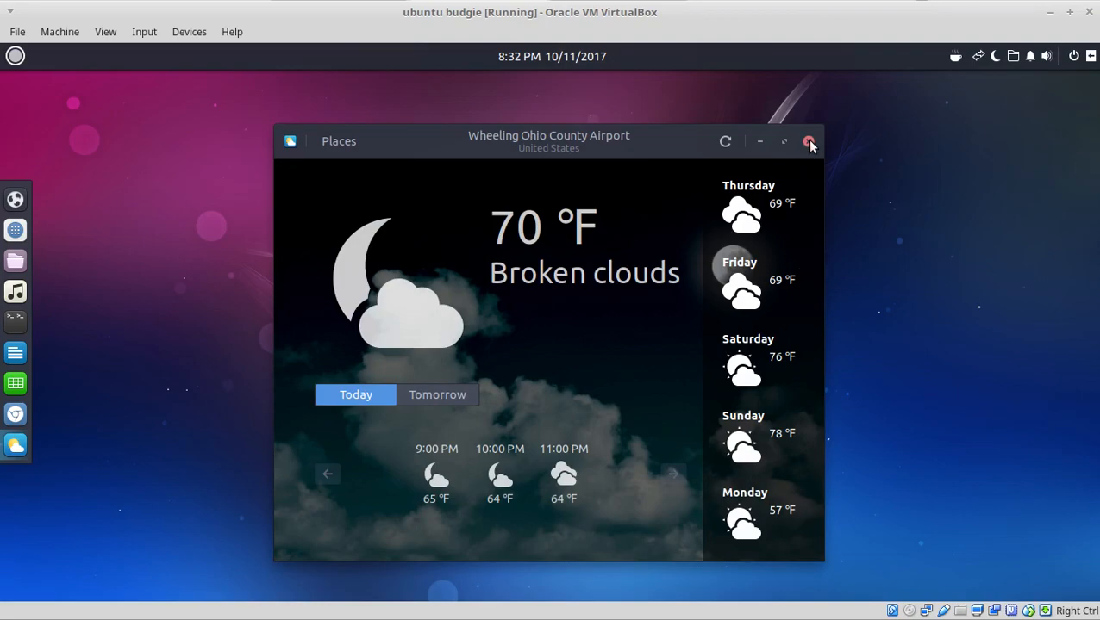
pyautogui.click(809, 140)
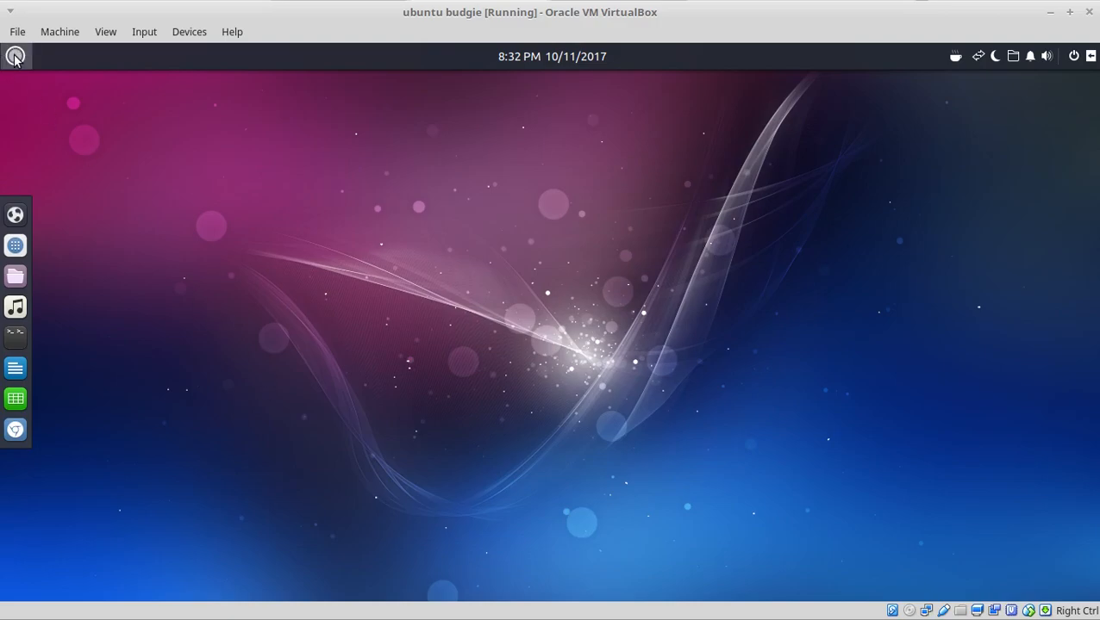
pyautogui.click(15, 56)
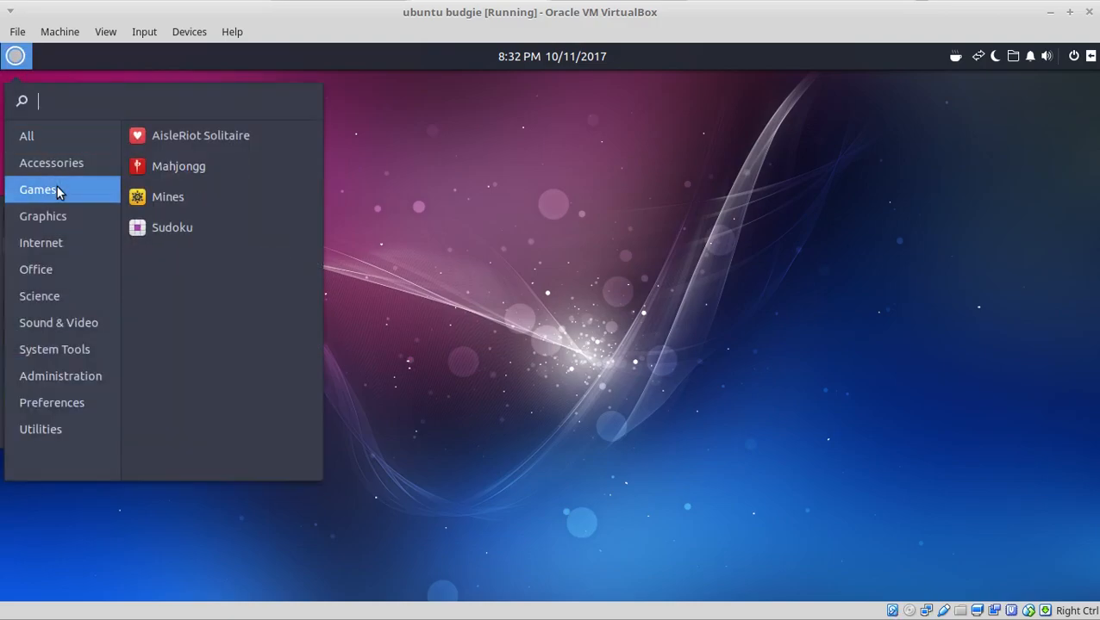
# Browse the Graphics, Sound & Video and System Tools categories in the Budgie menu.
pyautogui.click(42, 216)
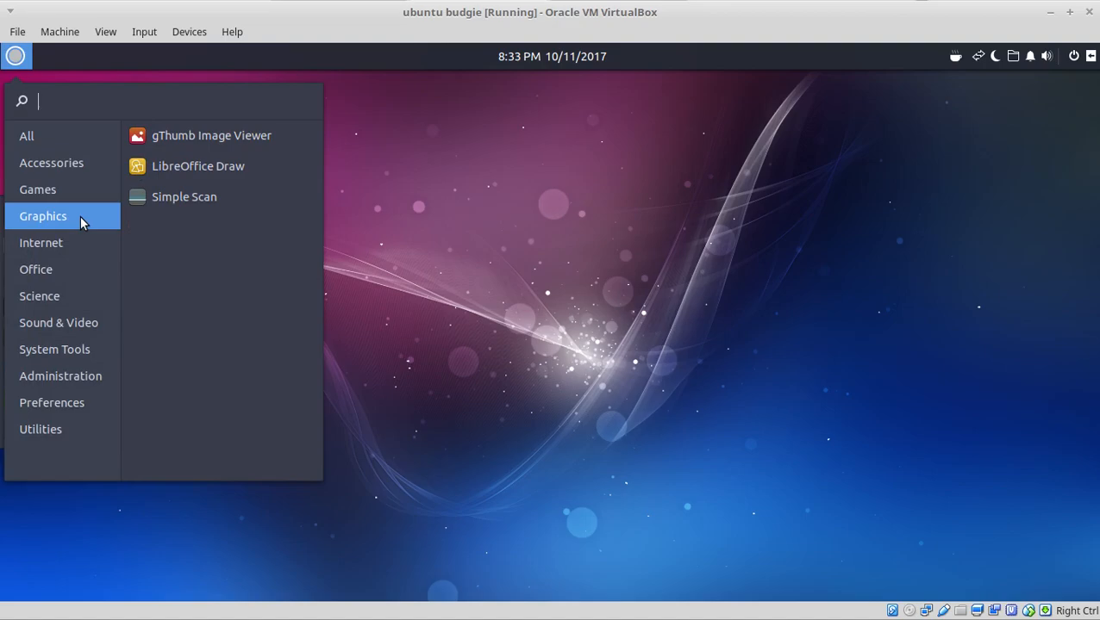
pyautogui.moveTo(213, 168)
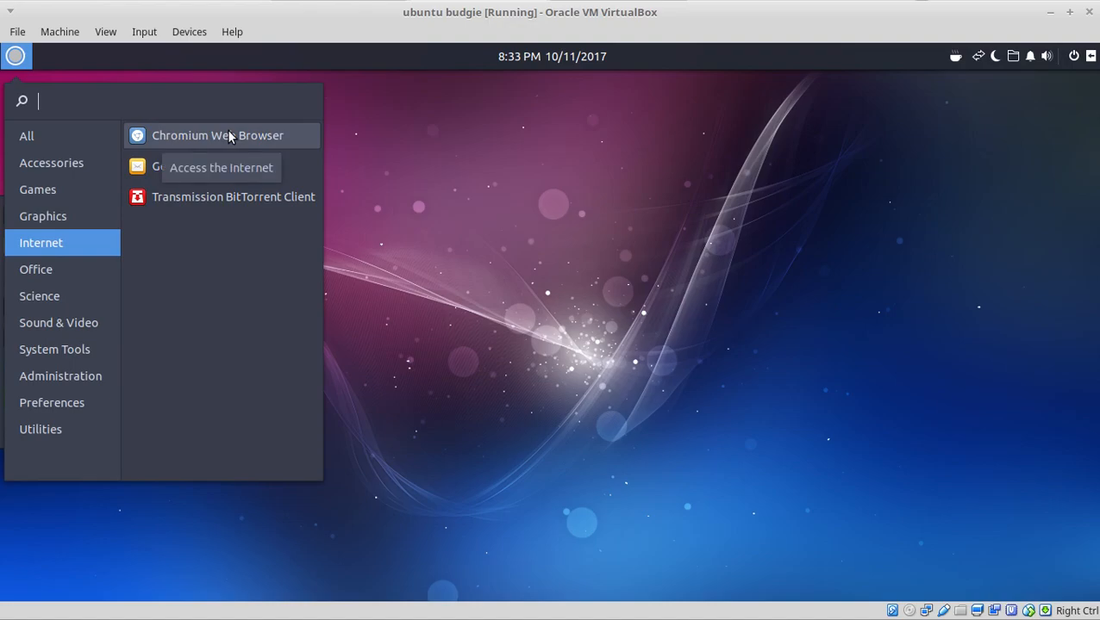
pyautogui.moveTo(212, 251)
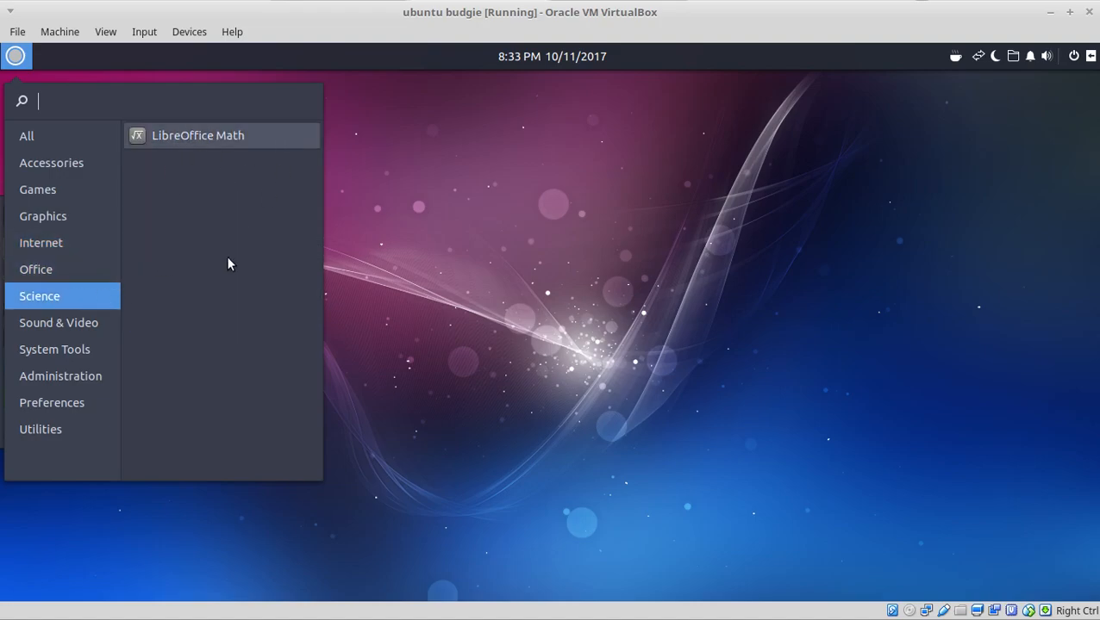
pyautogui.click(58, 322)
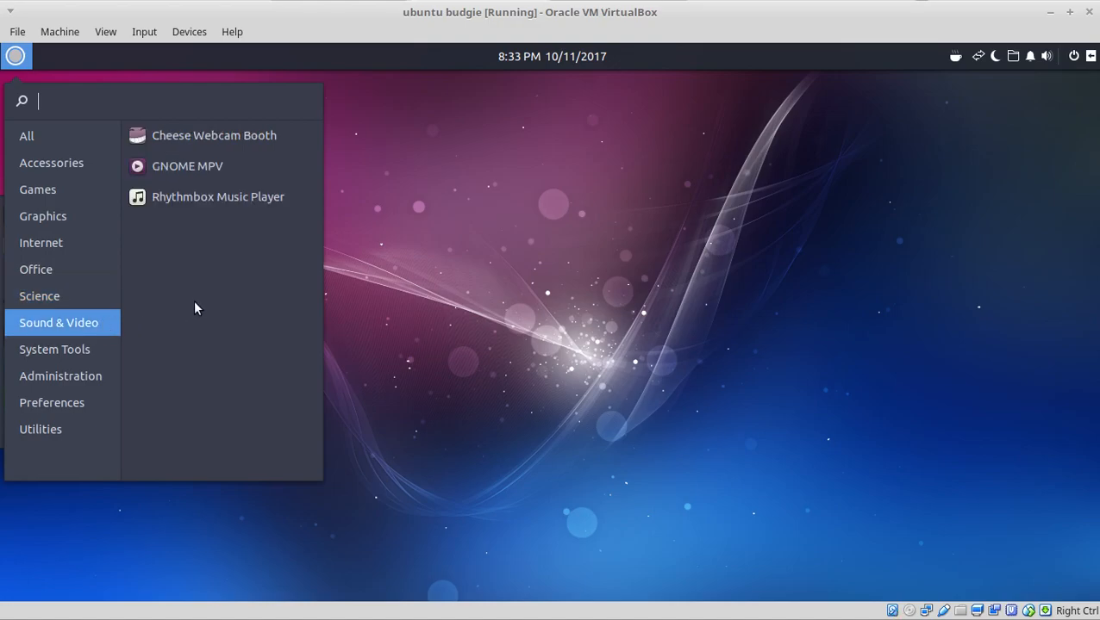
pyautogui.moveTo(222, 249)
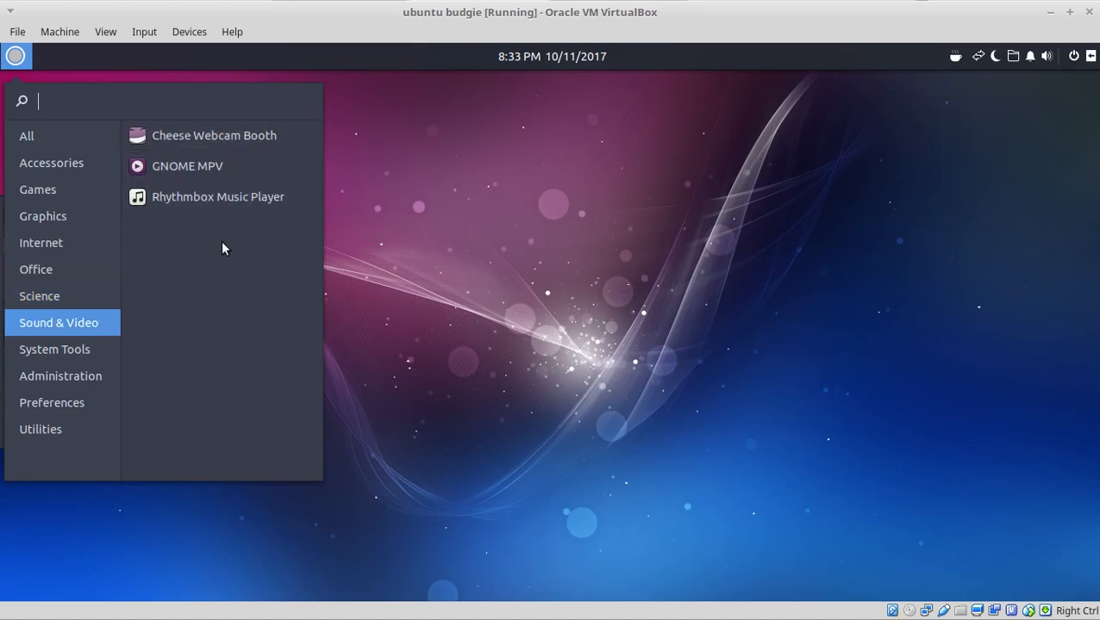
pyautogui.click(54, 349)
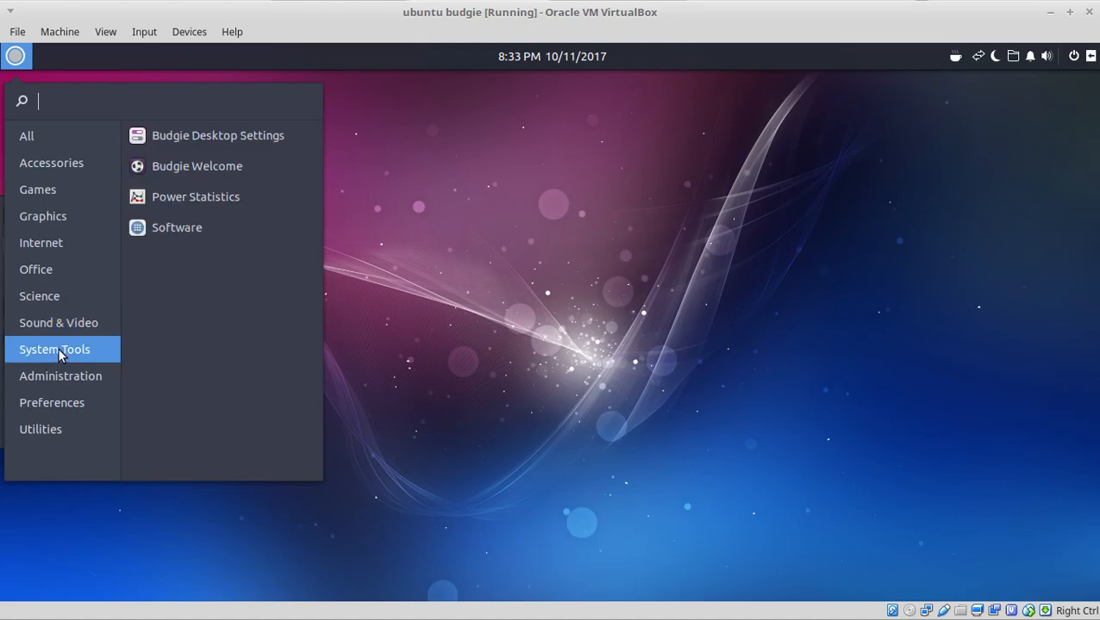
pyautogui.moveTo(185, 200)
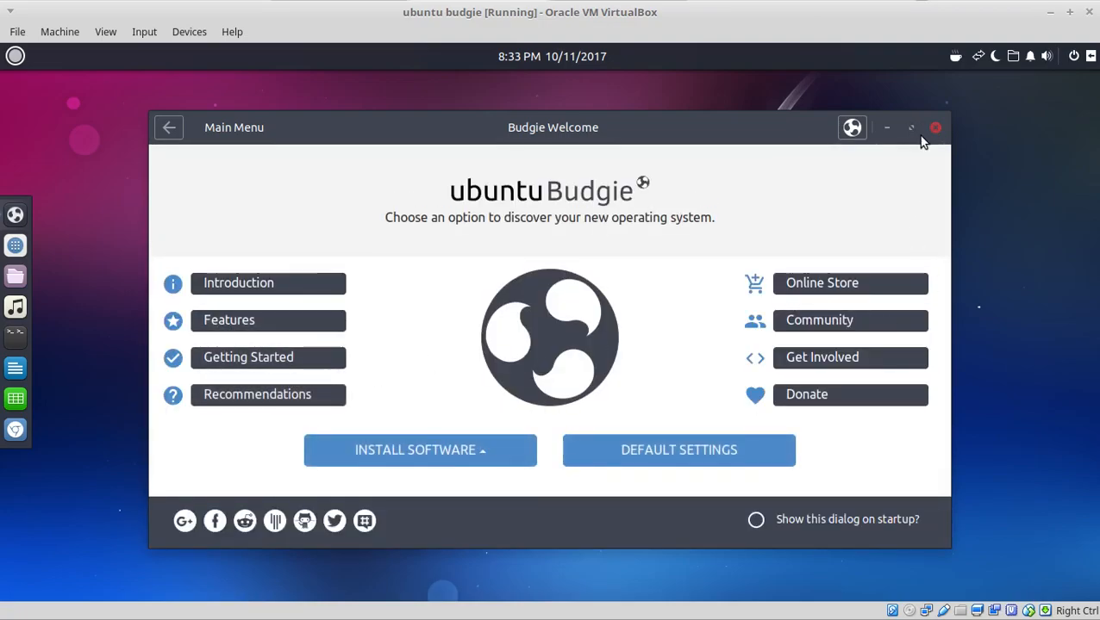
pyautogui.click(16, 56)
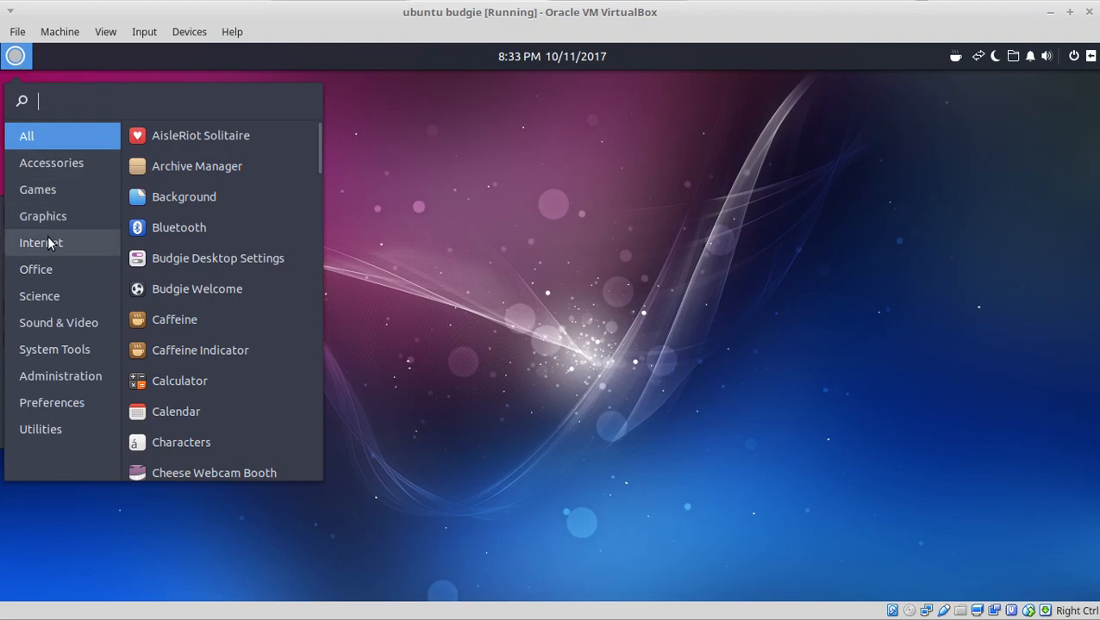
pyautogui.moveTo(54, 245)
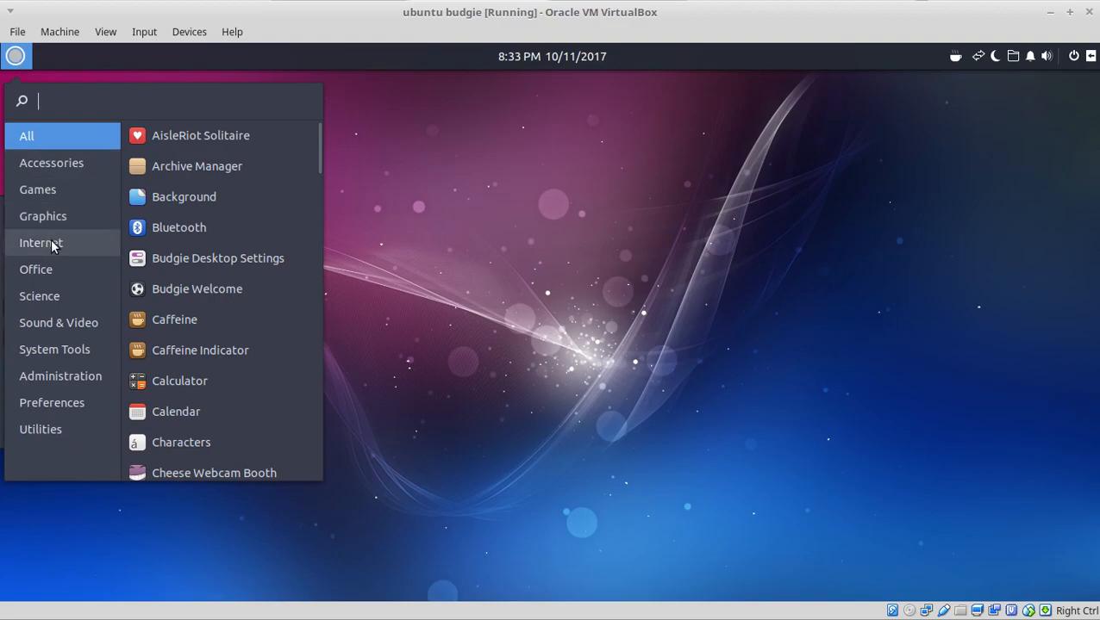
pyautogui.moveTo(66, 268)
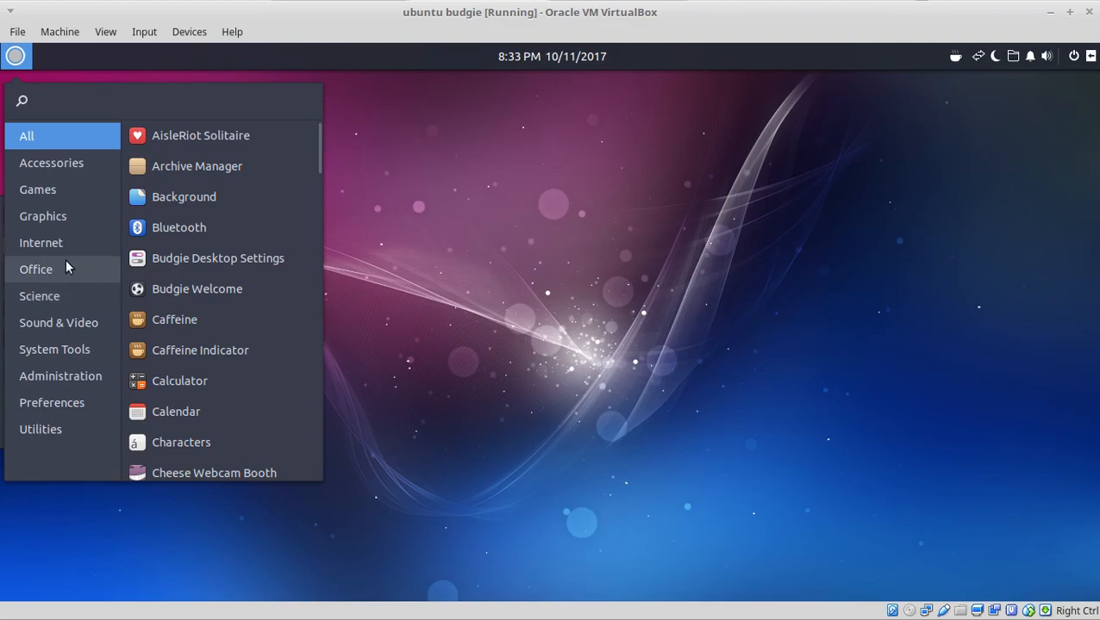
pyautogui.click(35, 269)
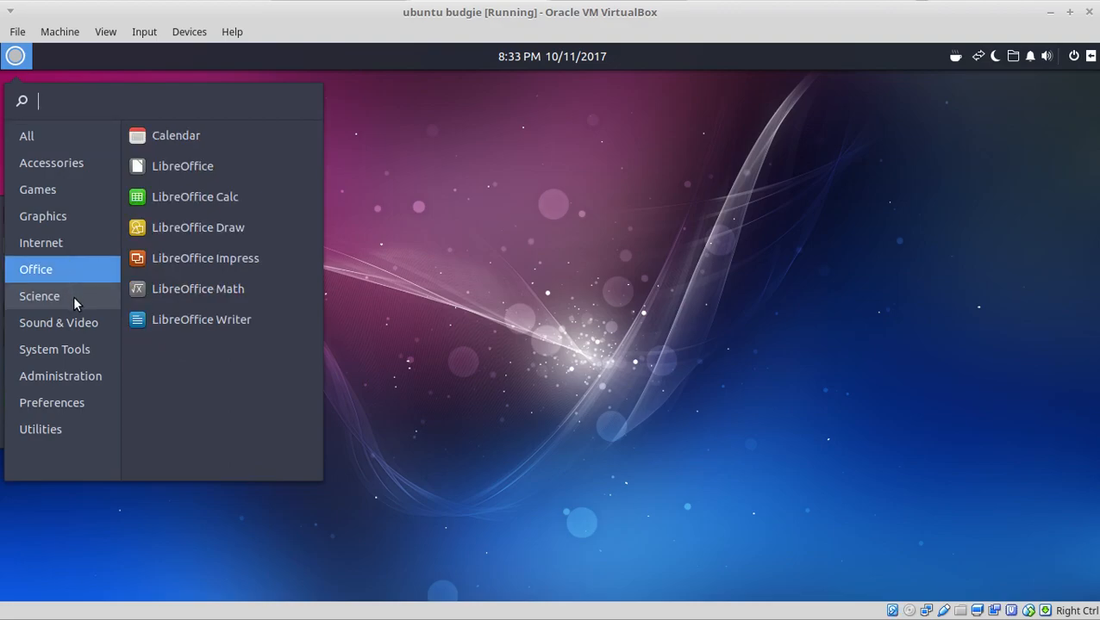
pyautogui.click(59, 322)
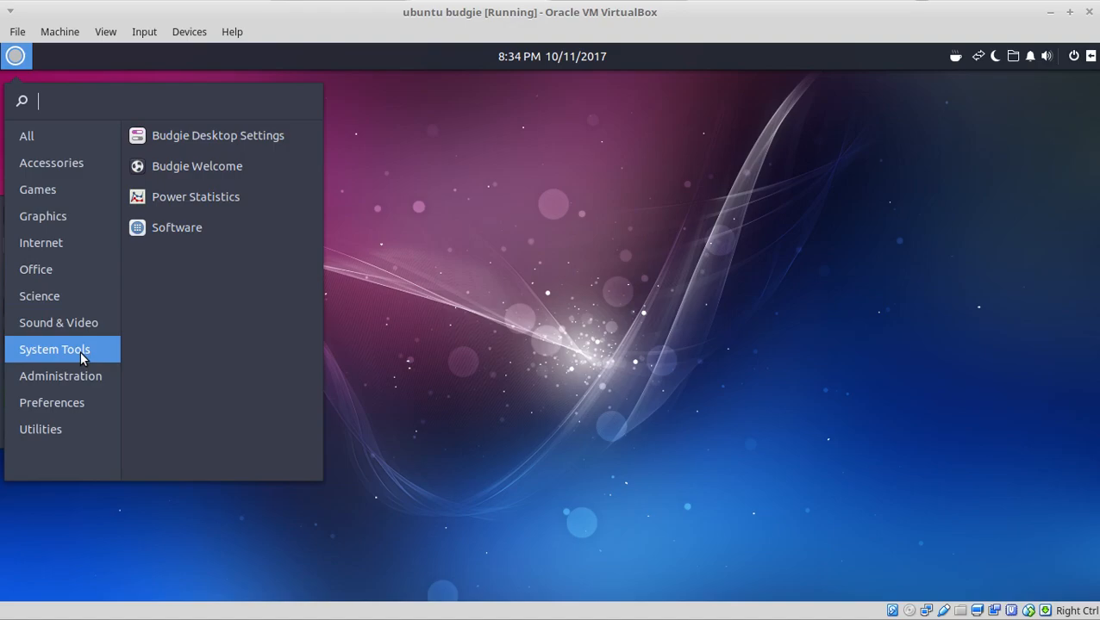
pyautogui.moveTo(69, 384)
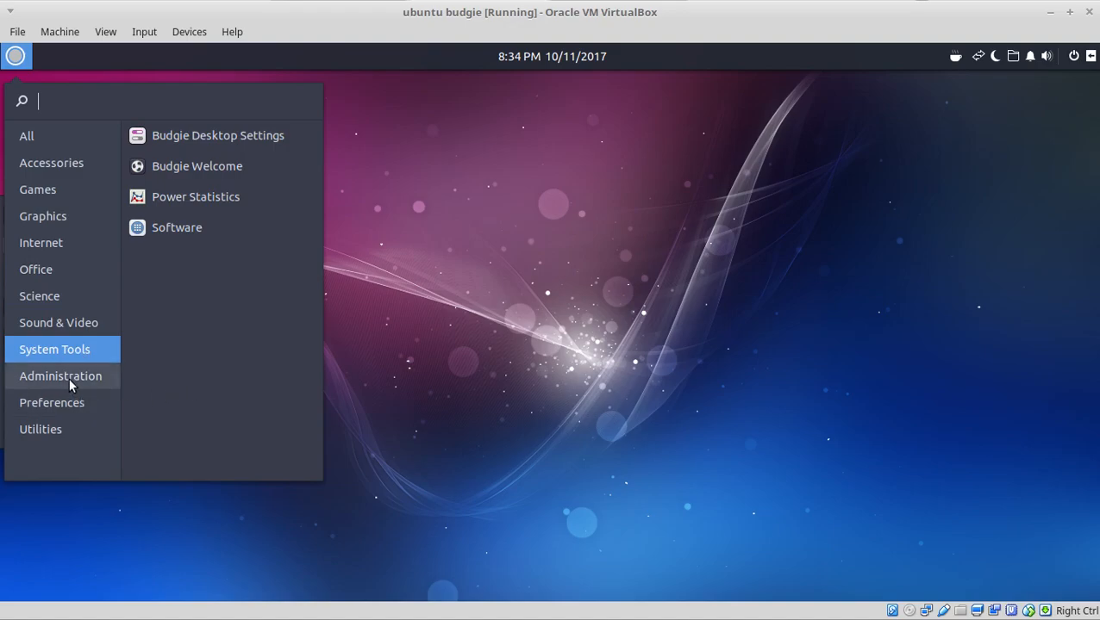
pyautogui.click(60, 375)
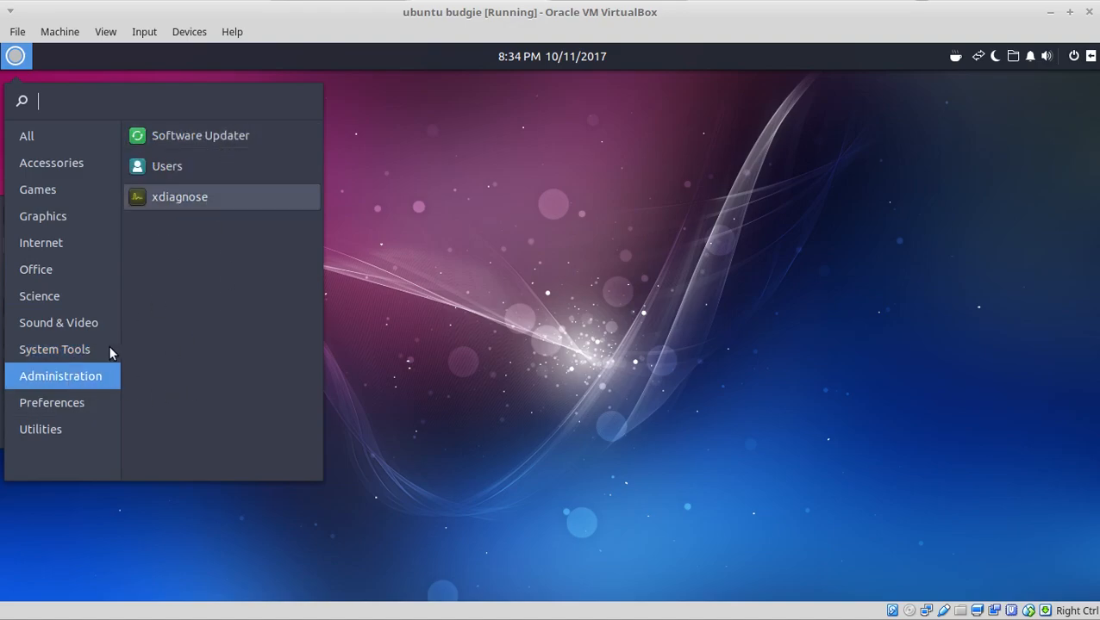
pyautogui.click(51, 403)
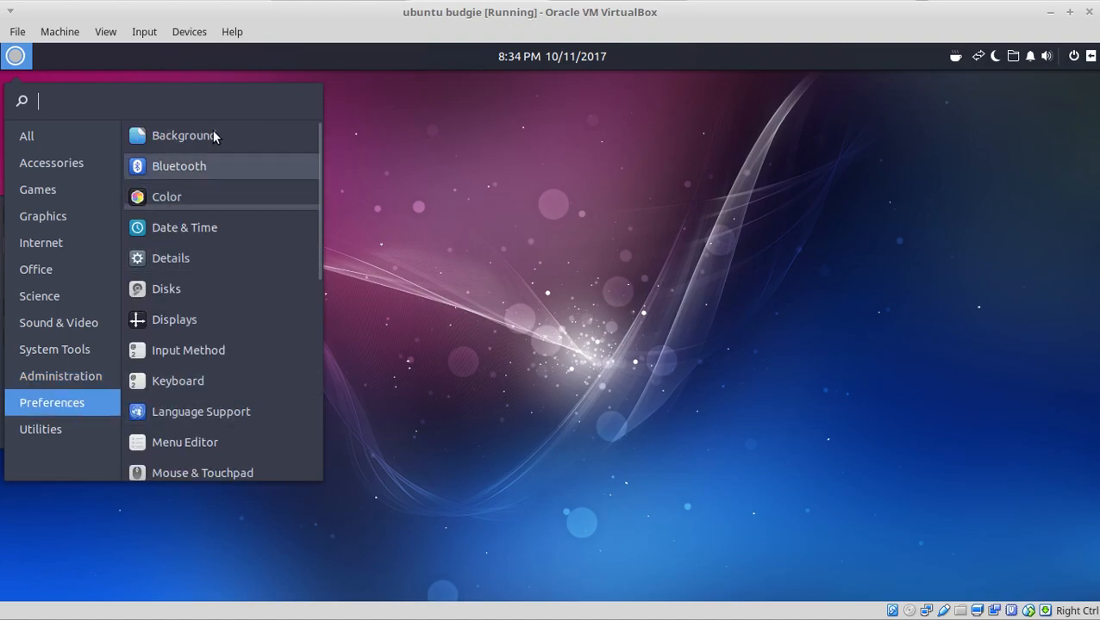
pyautogui.scroll(-3)
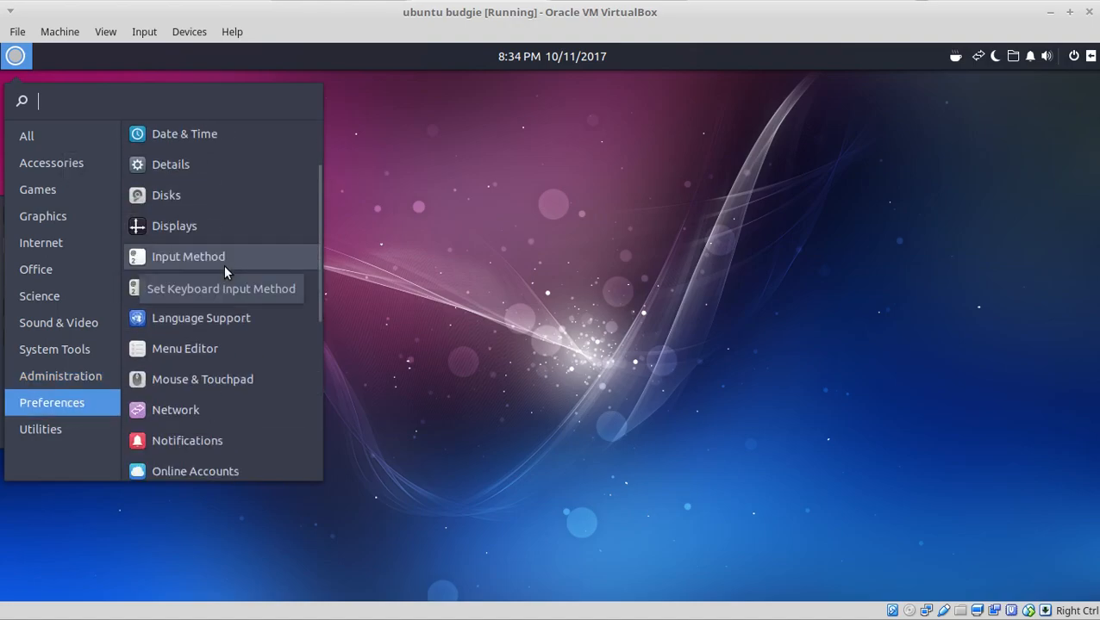
pyautogui.scroll(-3)
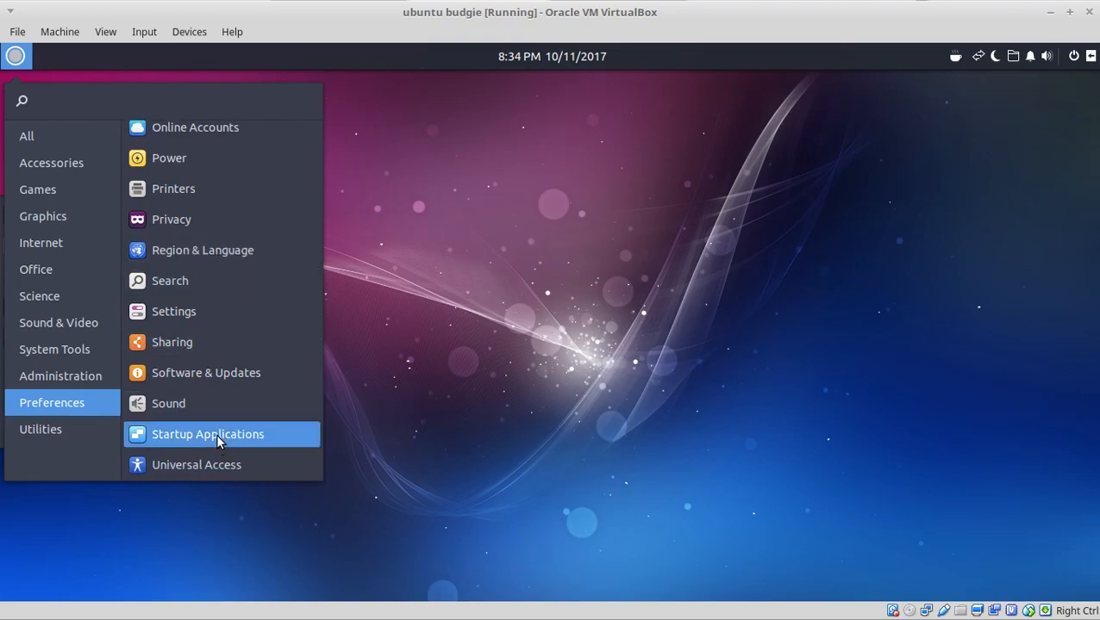
pyautogui.click(208, 433)
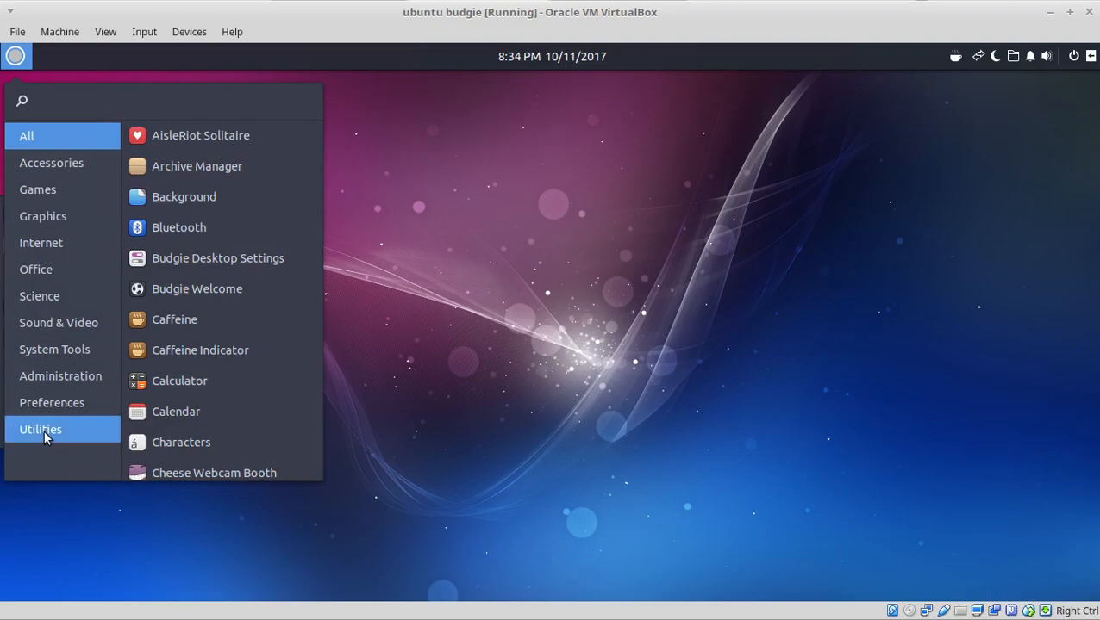
# Launch System Monitor from the applications menu to view CPU, memory and network usage.
pyautogui.click(41, 429)
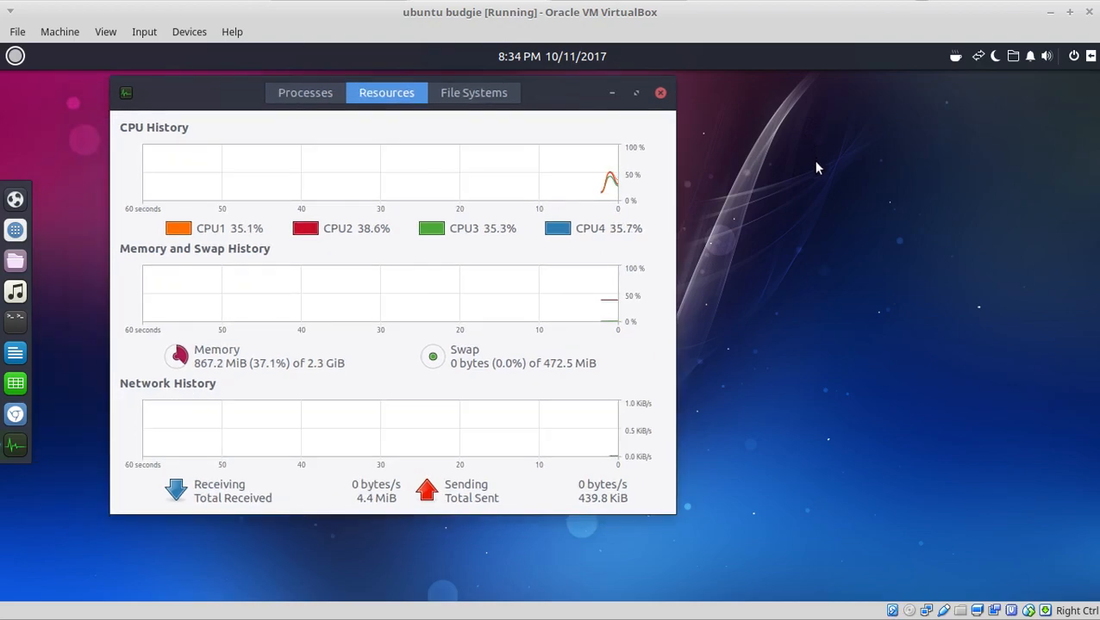
pyautogui.moveTo(366, 256)
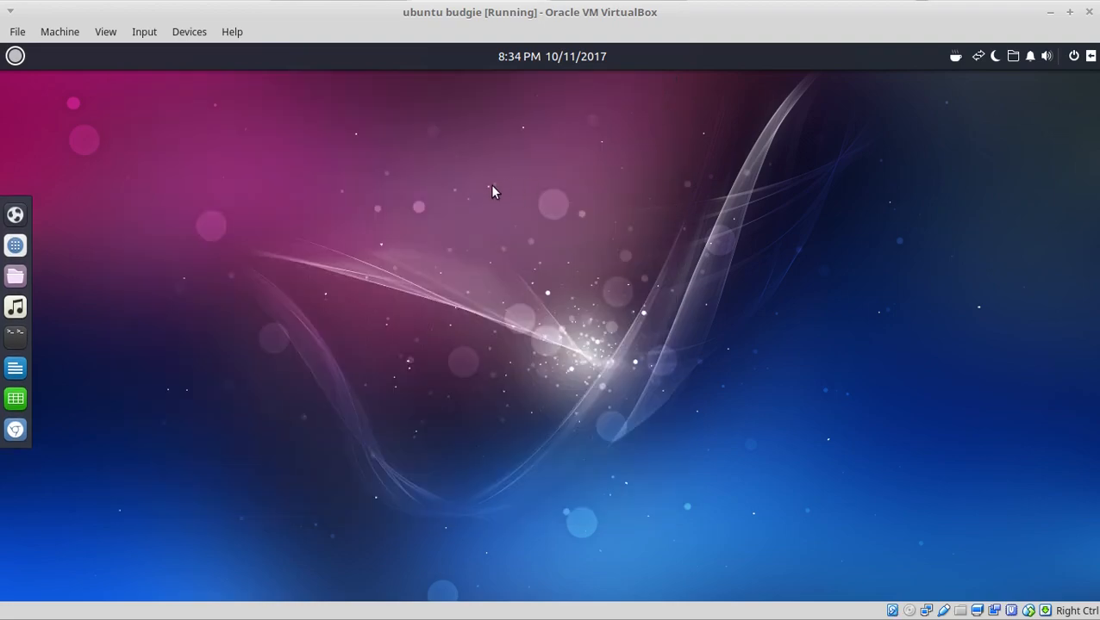
pyautogui.rightClick(495, 192)
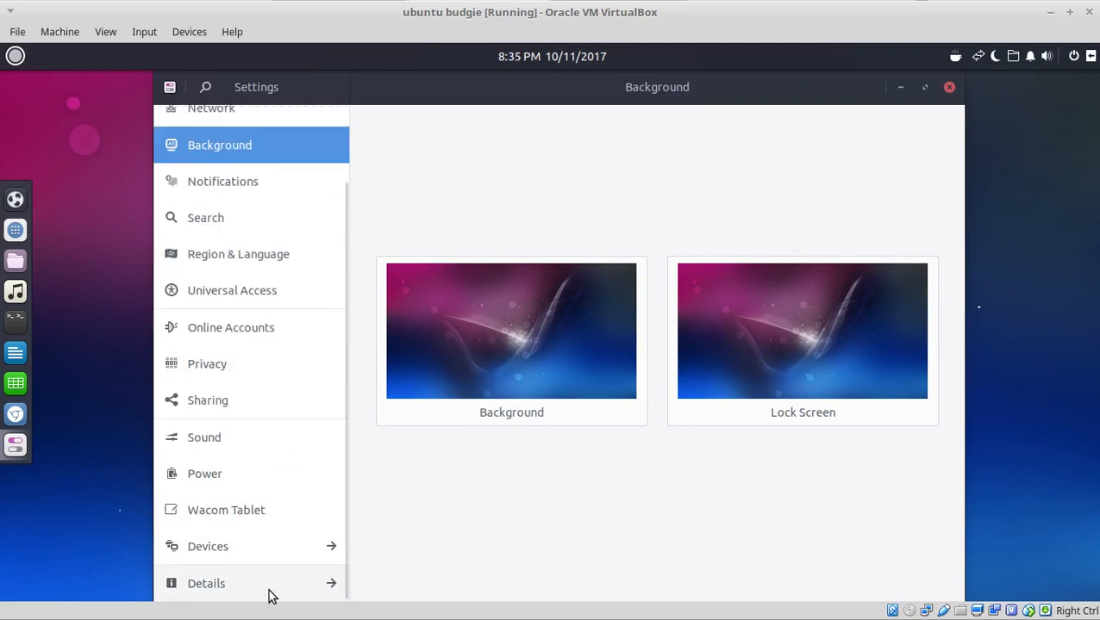
pyautogui.click(206, 583)
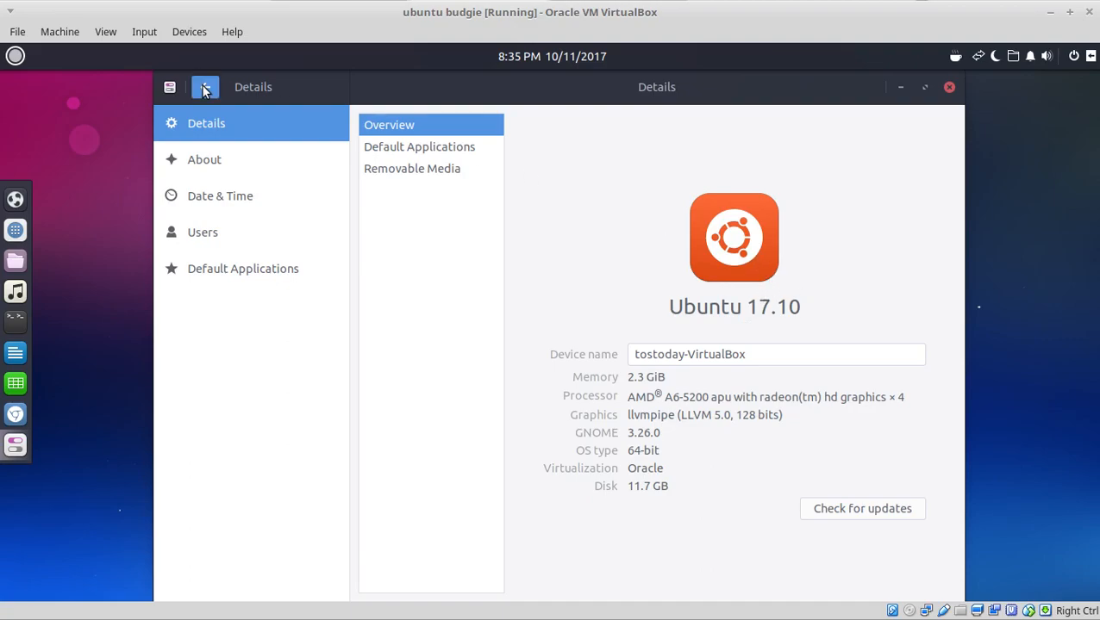
pyautogui.click(205, 86)
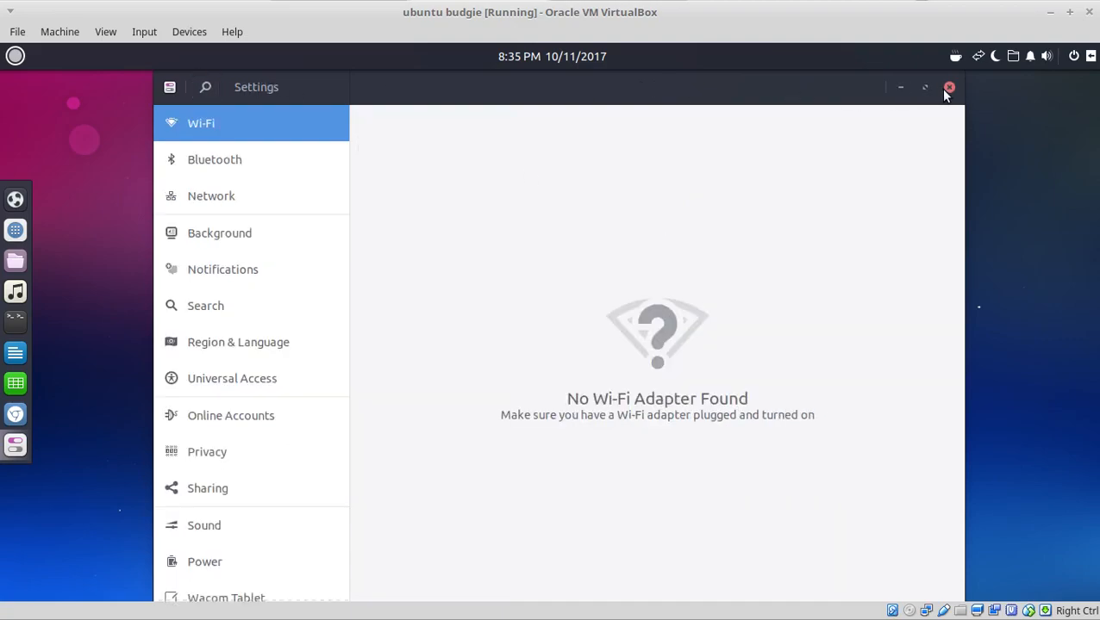
pyautogui.click(948, 87)
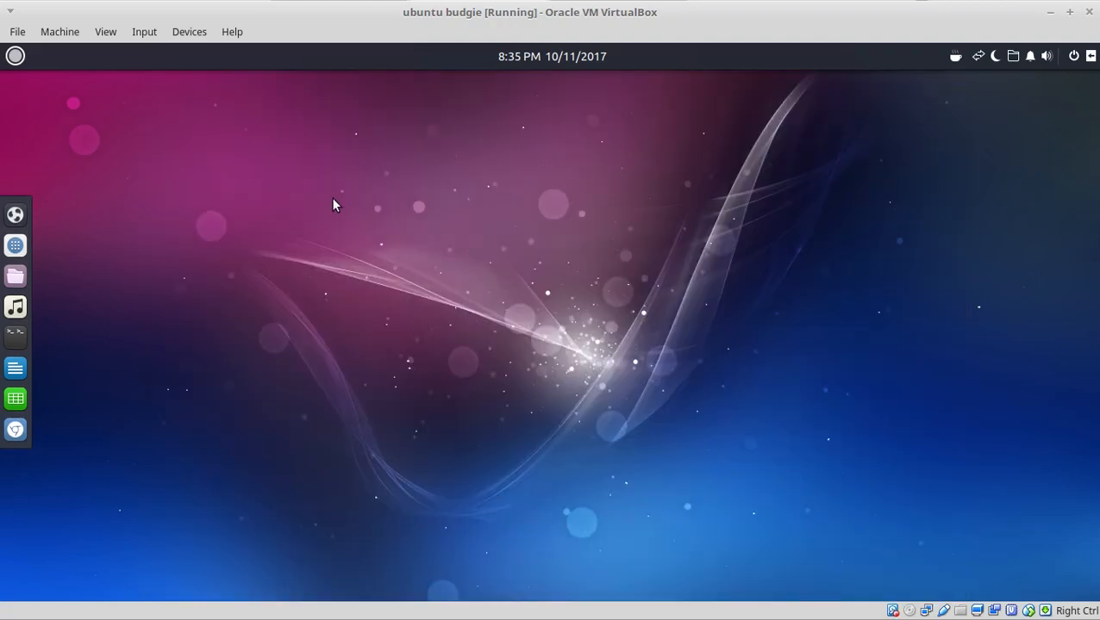
# Set the illuminated Christmas-lights archway photo as the wallpaper through the desktop's Change Background.
pyautogui.rightClick(335, 205)
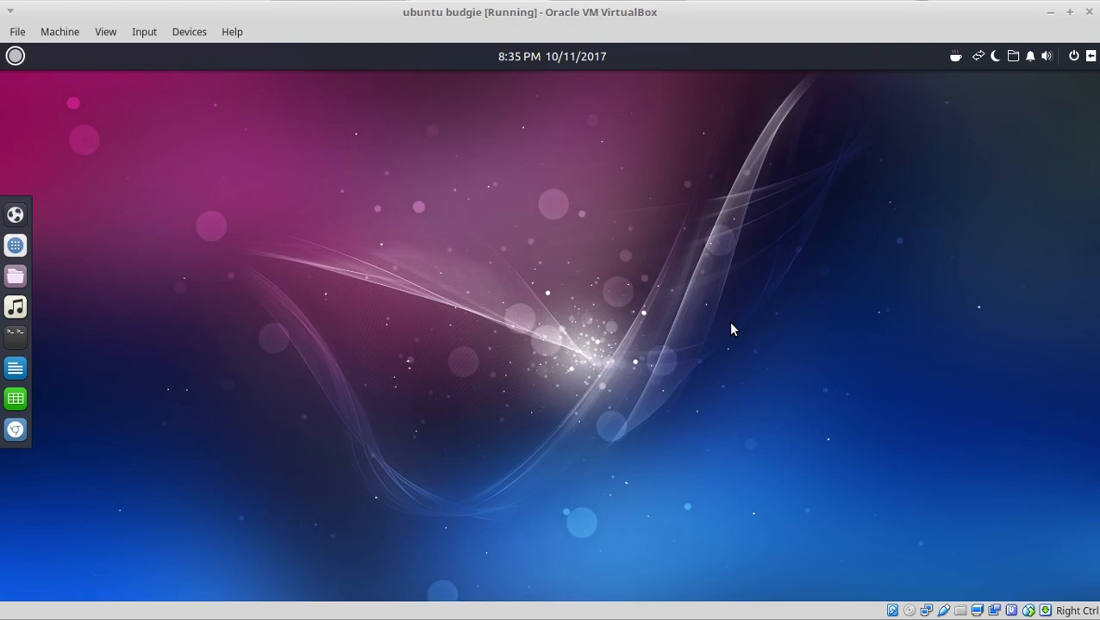
pyautogui.moveTo(785, 312)
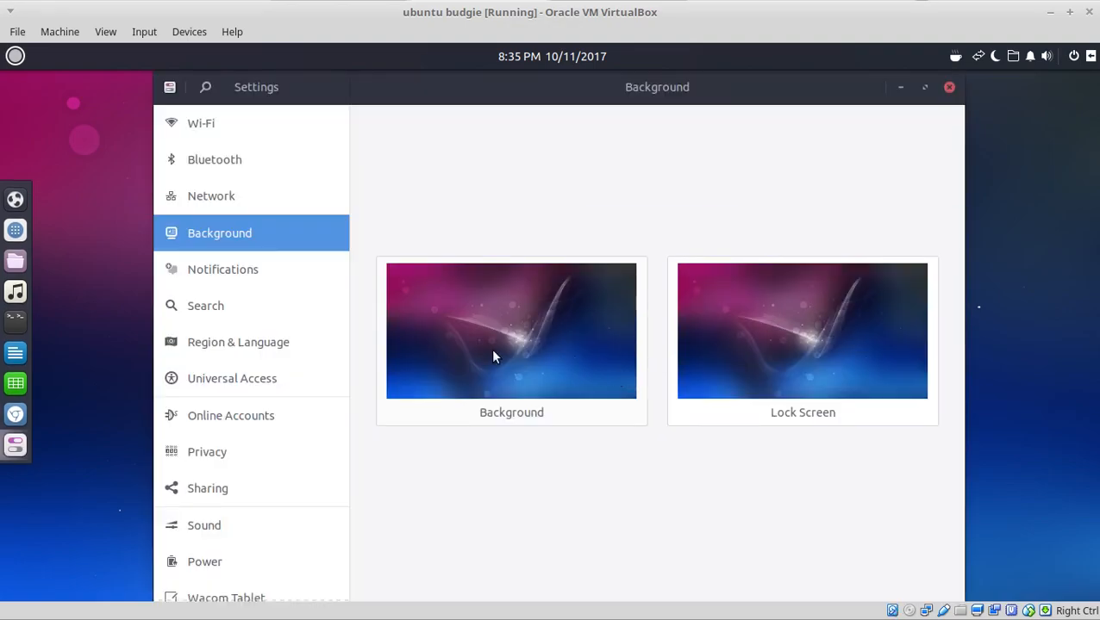
pyautogui.click(511, 330)
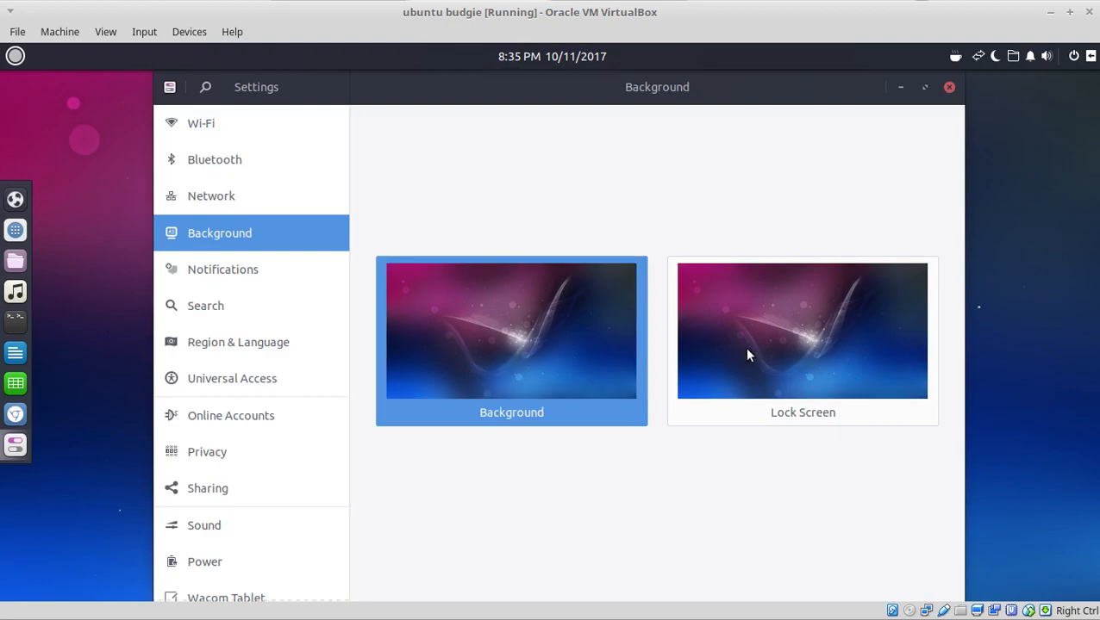
pyautogui.click(511, 331)
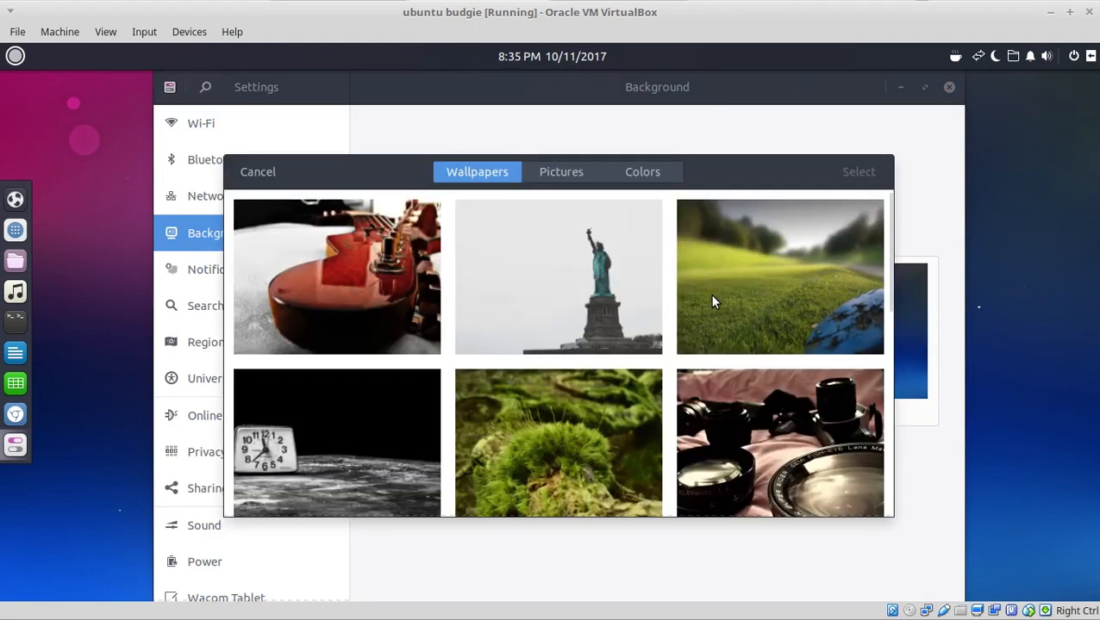
pyautogui.scroll(-3)
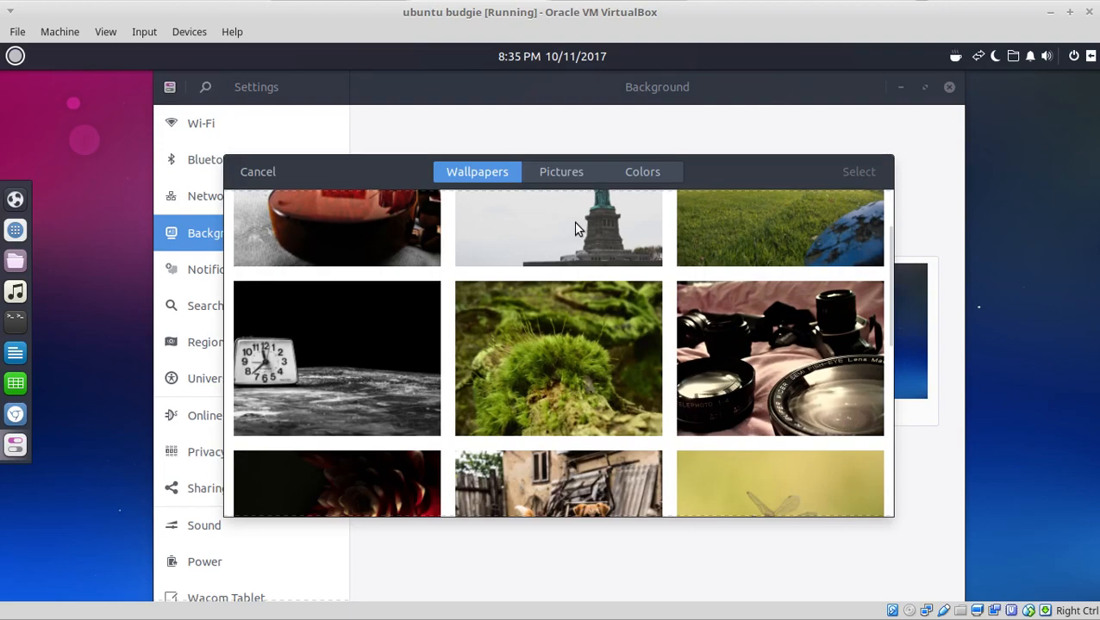
pyautogui.scroll(-3)
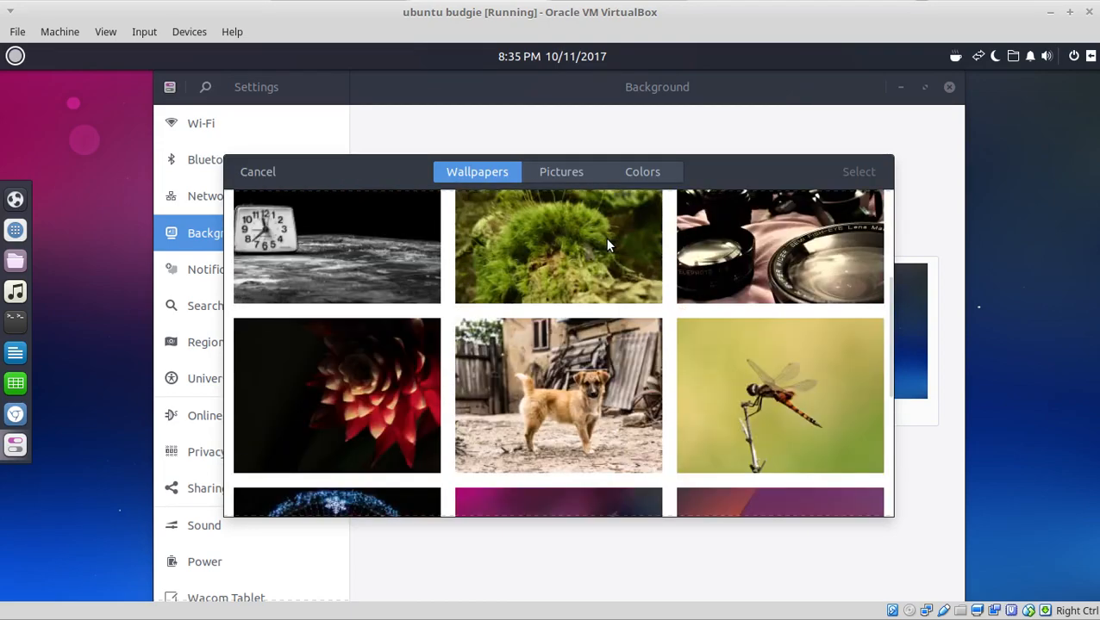
pyautogui.scroll(-3)
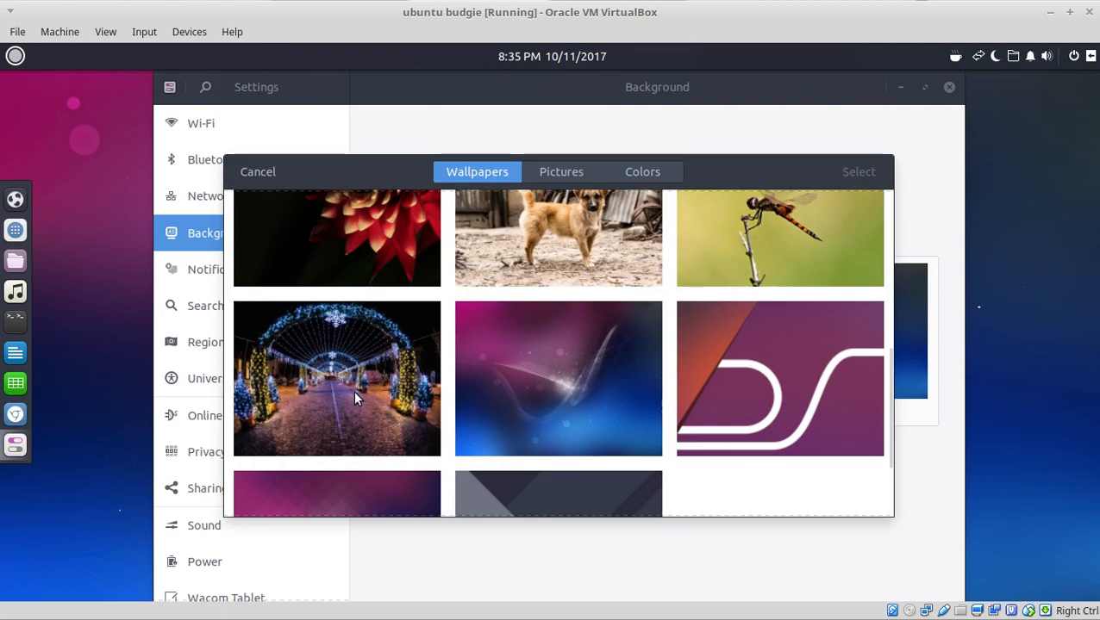
pyautogui.click(336, 379)
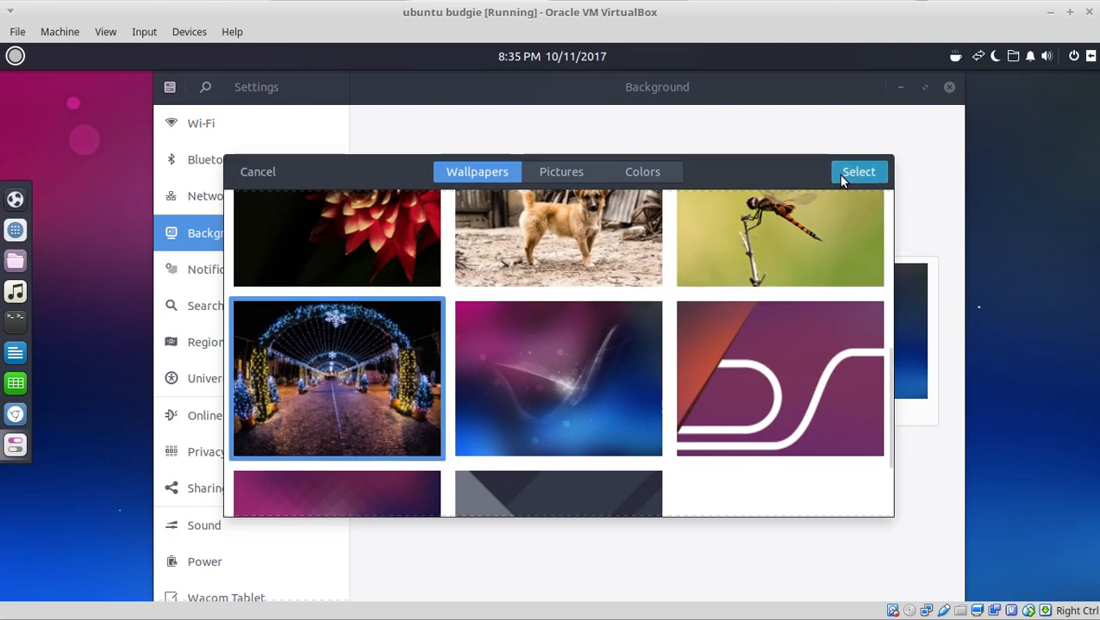
pyautogui.click(857, 172)
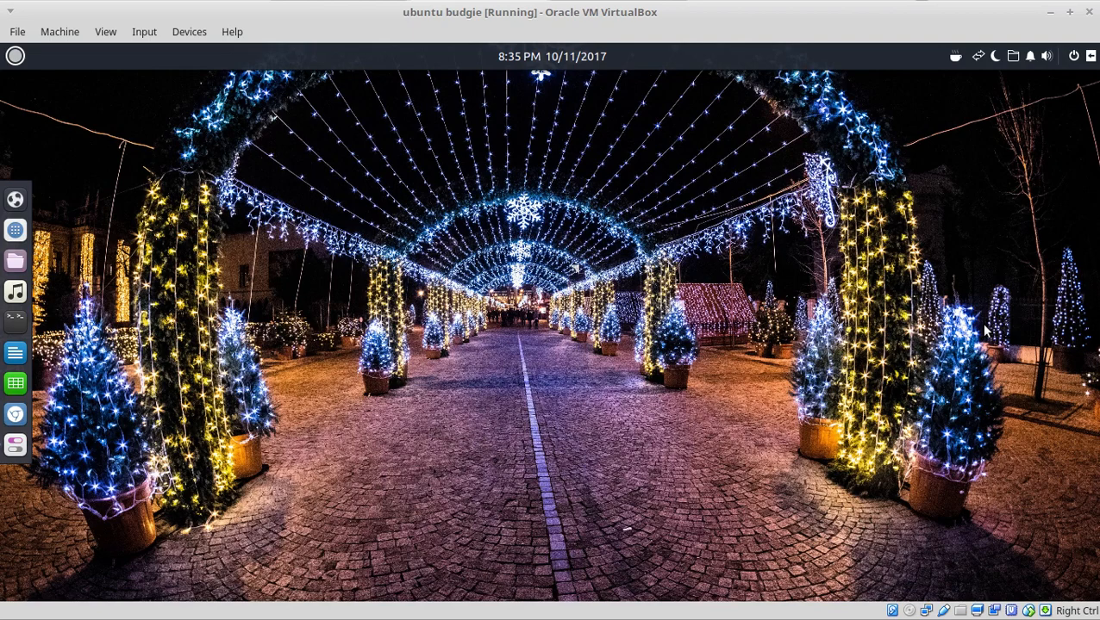
pyautogui.moveTo(929, 242)
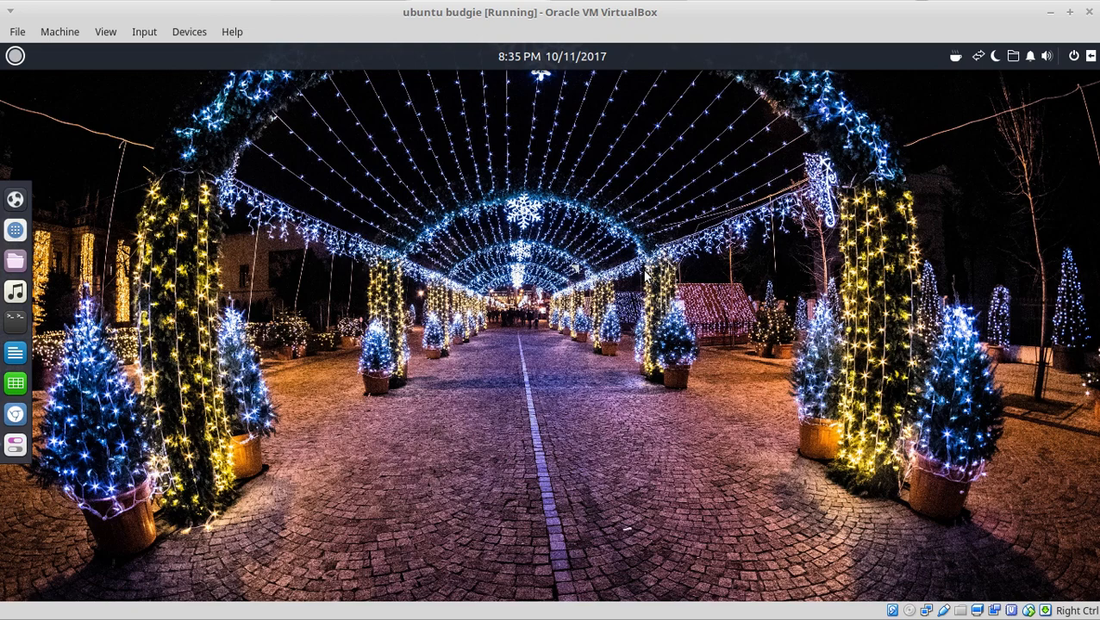
# Open and dismiss the Budgie application menu twice, revealing the Christmas-lights wallpaper.
pyautogui.click(15, 56)
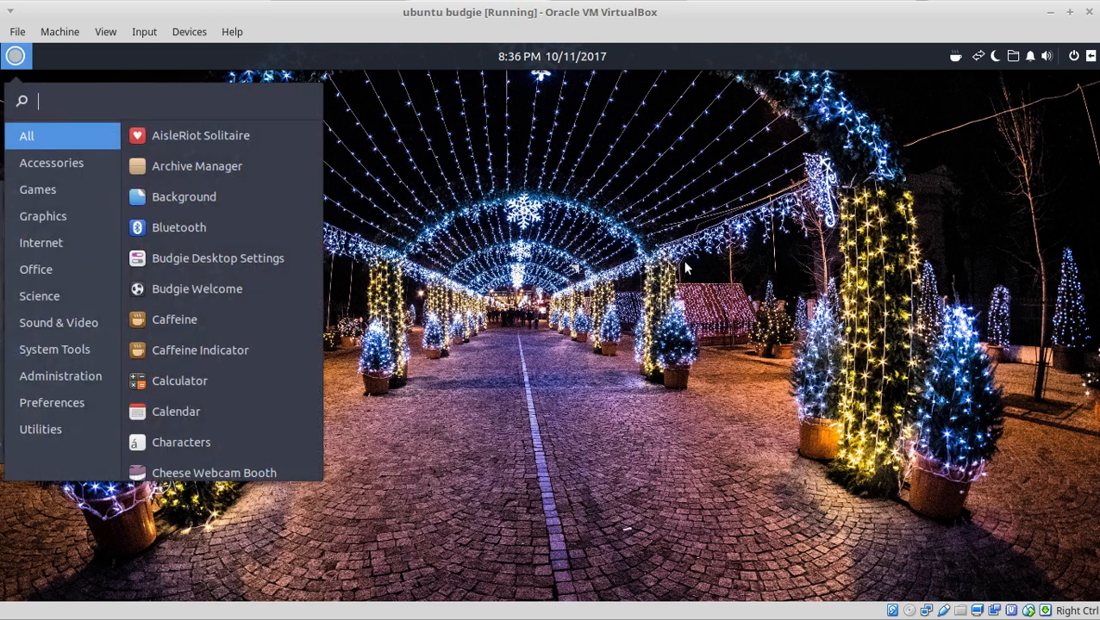
pyautogui.click(15, 56)
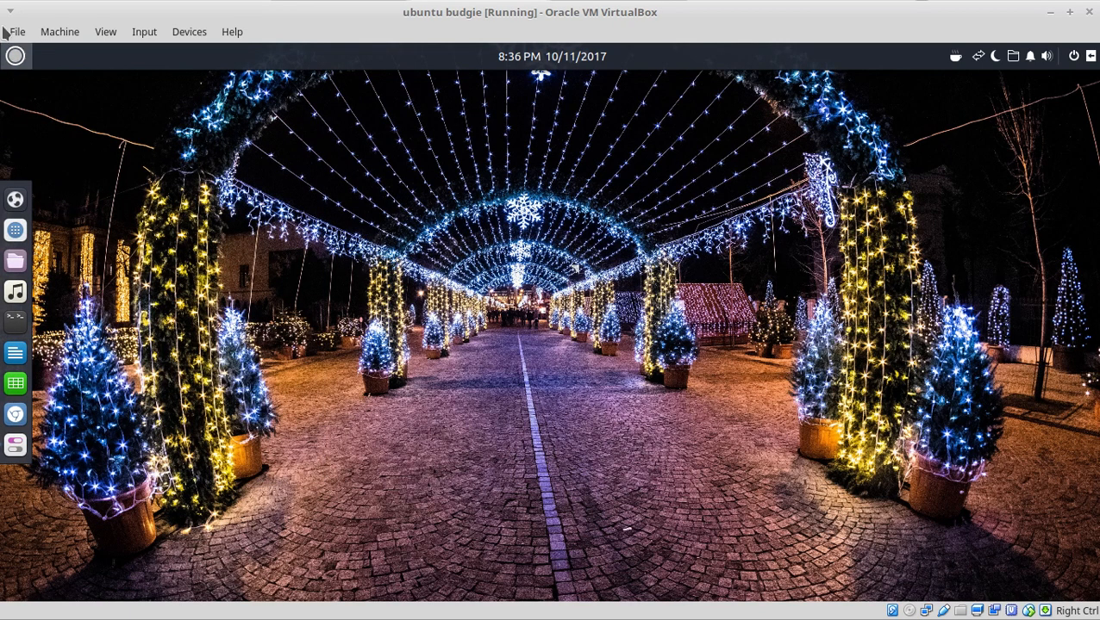
pyautogui.click(15, 55)
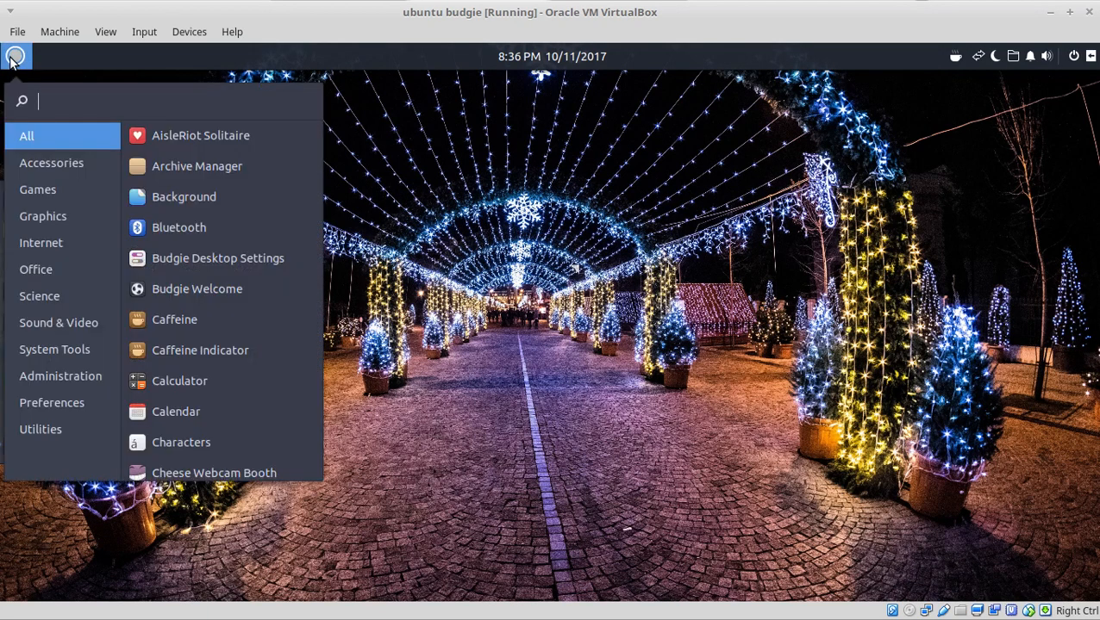
pyautogui.click(14, 56)
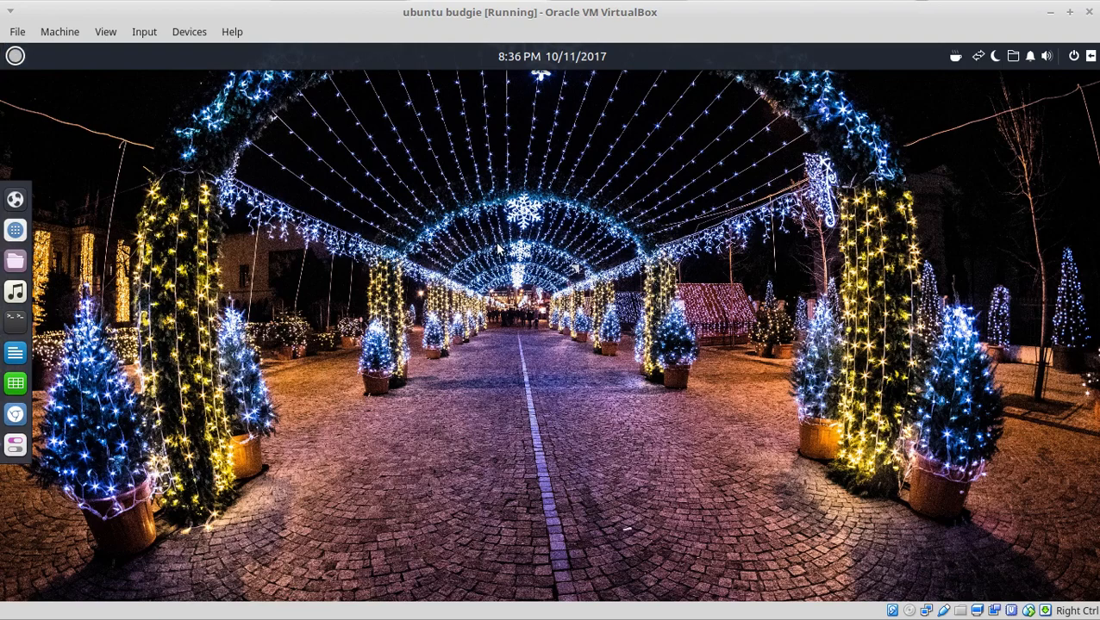
pyautogui.moveTo(568, 271)
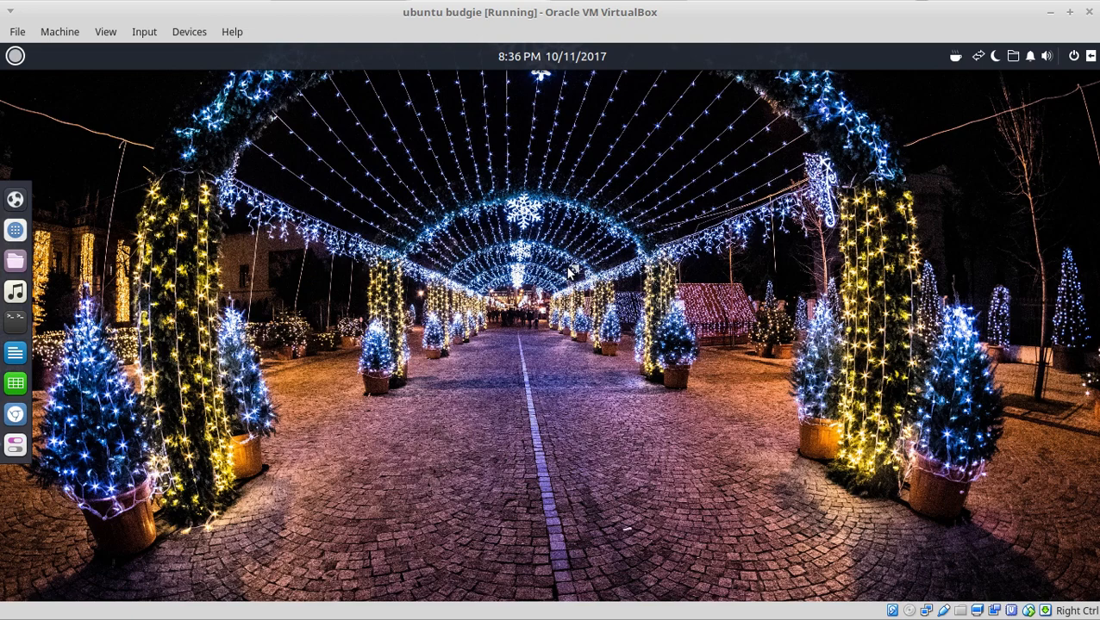
pyautogui.moveTo(876, 229)
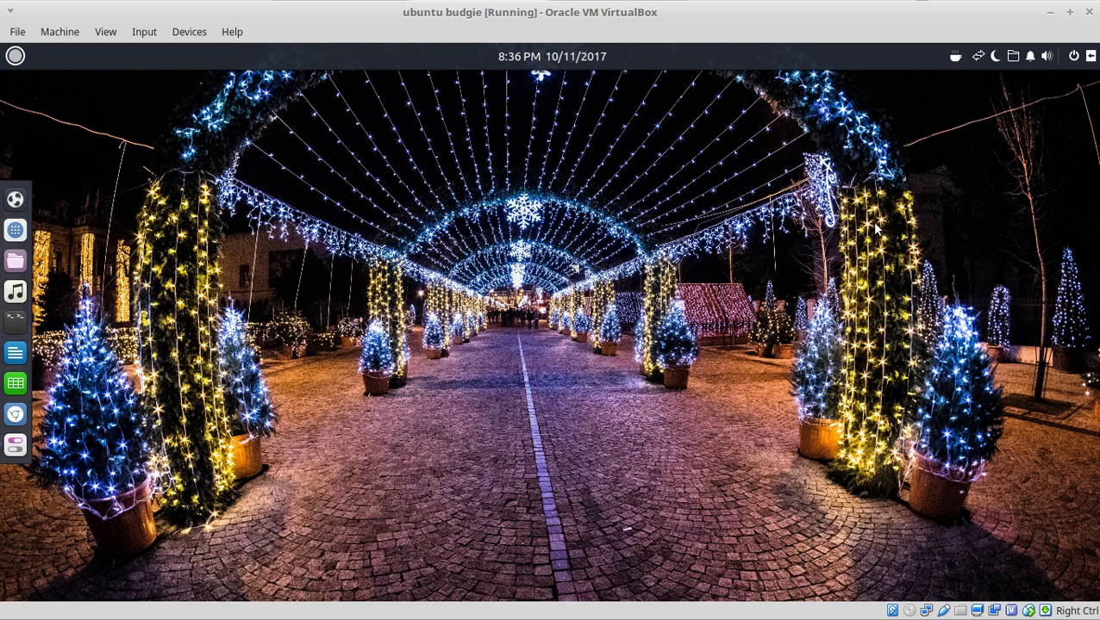